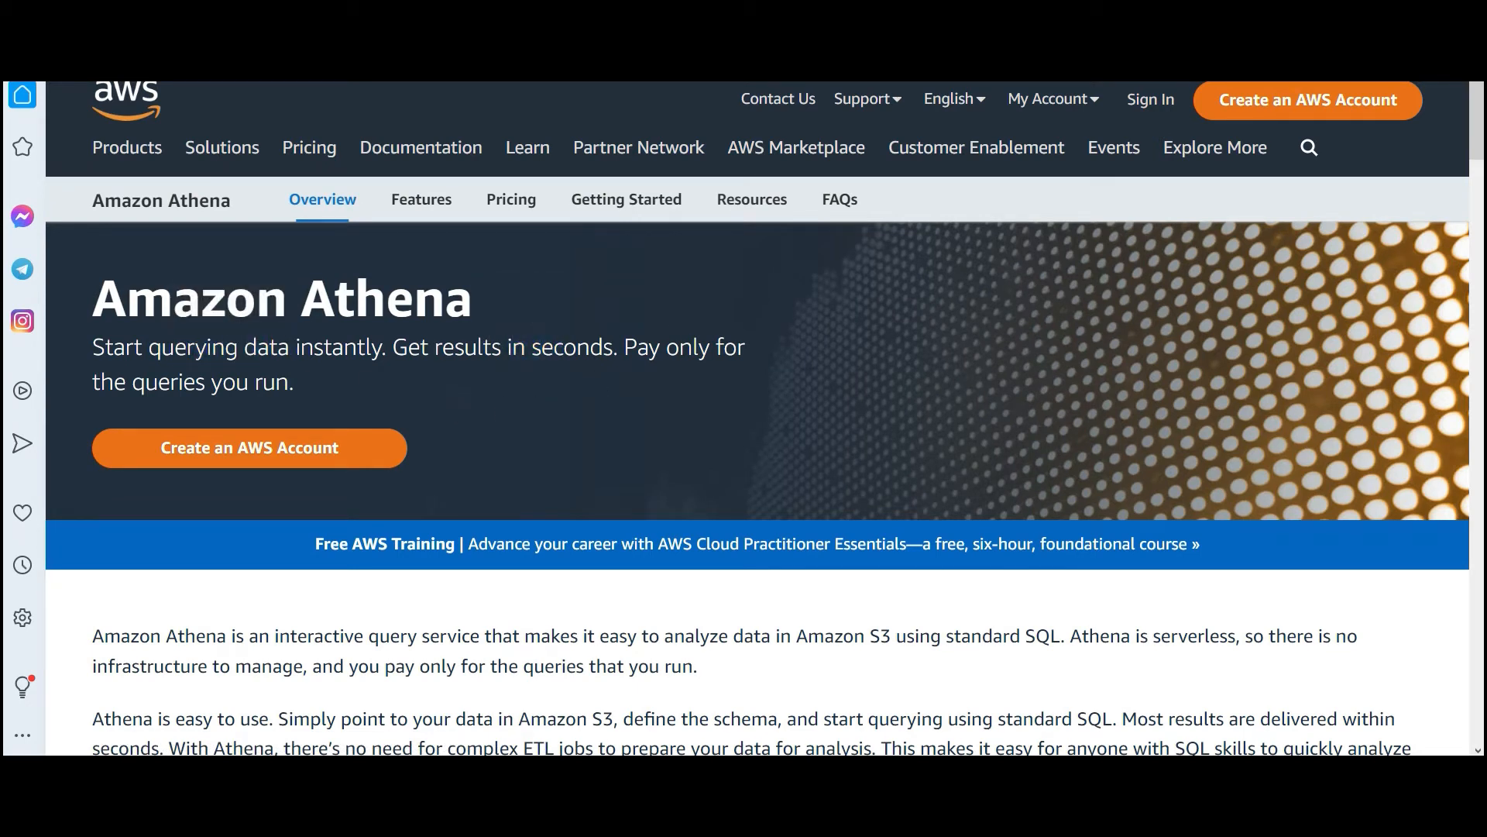
Scroll to Athena's Benefits on serverless querying, standard SQL and fast performance, highlighting 'ETL'
{"action": "scroll", "scroll_direction": "down", "scroll_amount": 3}
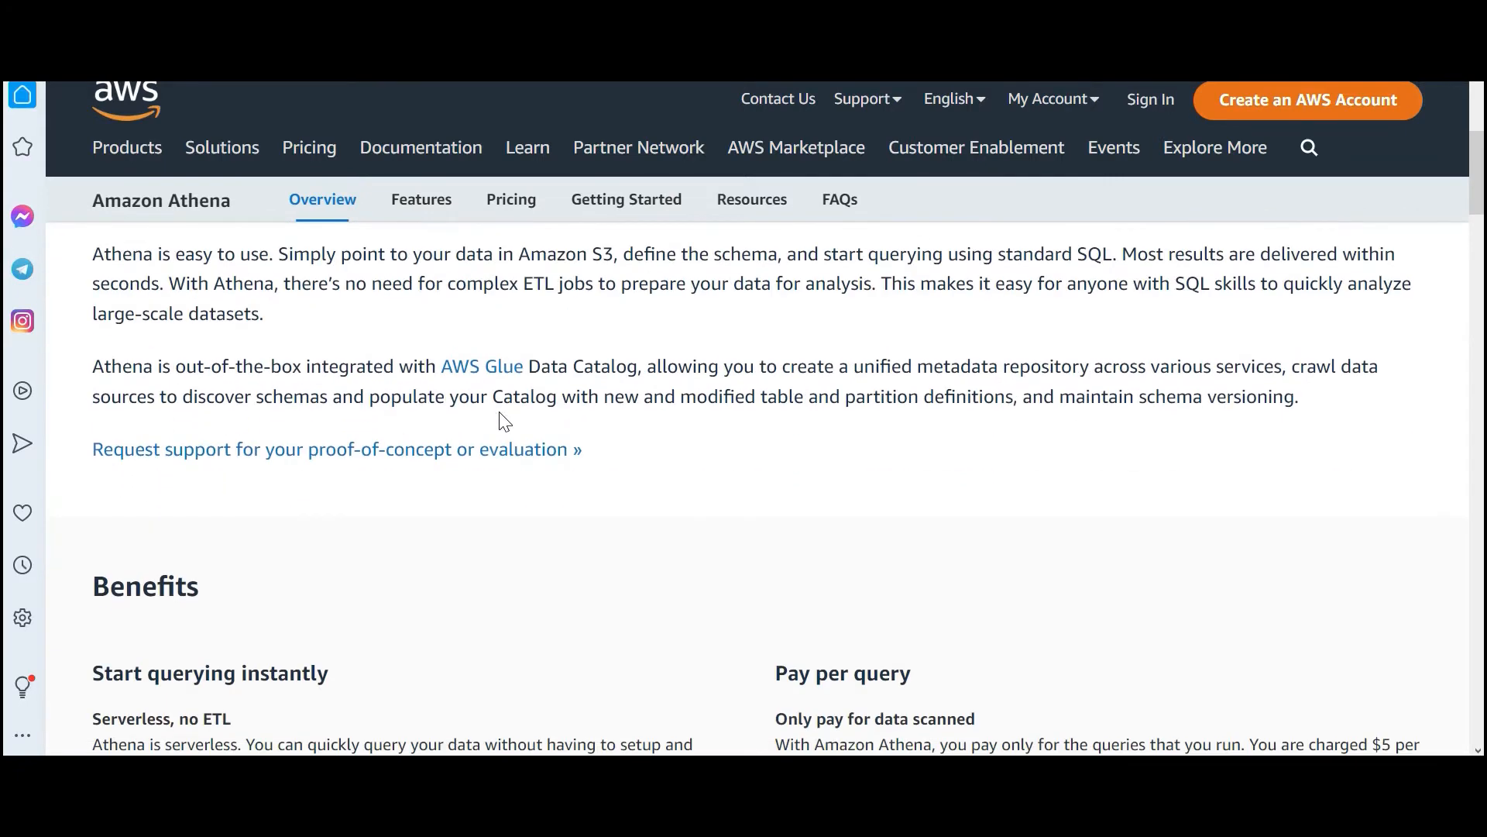
{"action": "scroll", "scroll_direction": "down", "scroll_amount": 3}
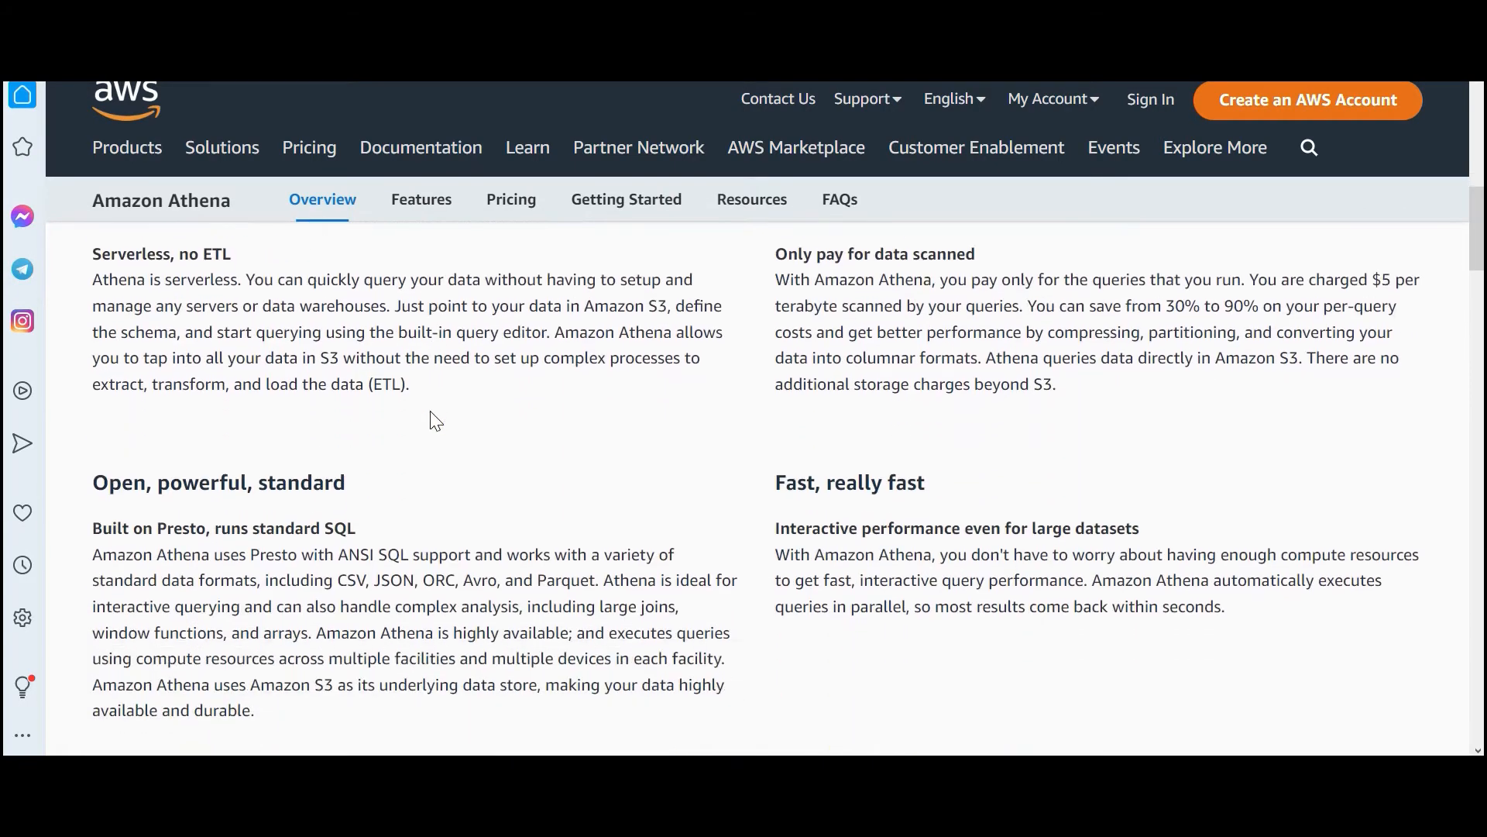
{"action": "double_click", "coordinate": [219, 254]}
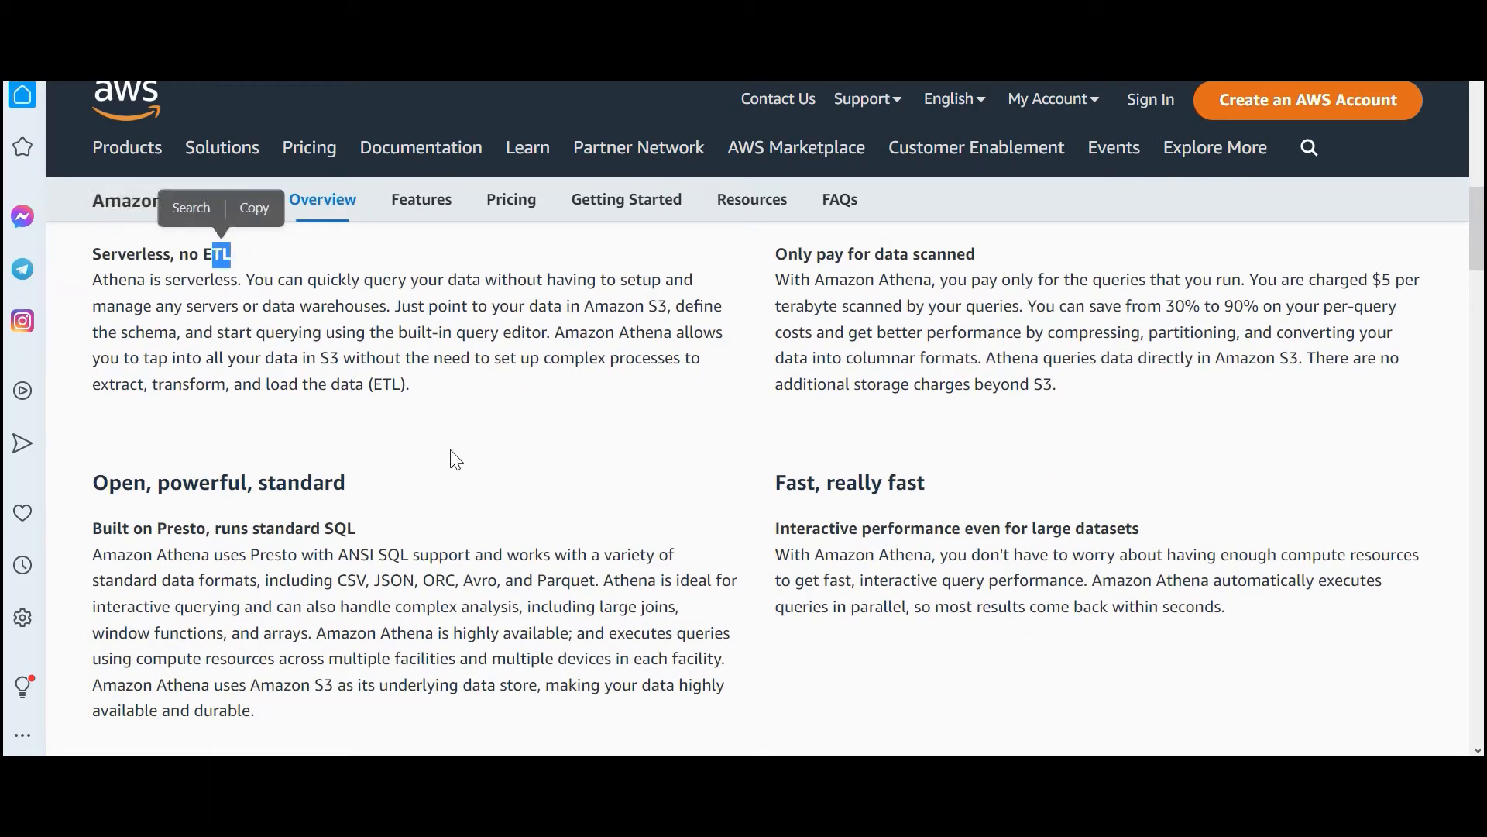
{"action": "scroll", "scroll_direction": "down", "scroll_amount": 3}
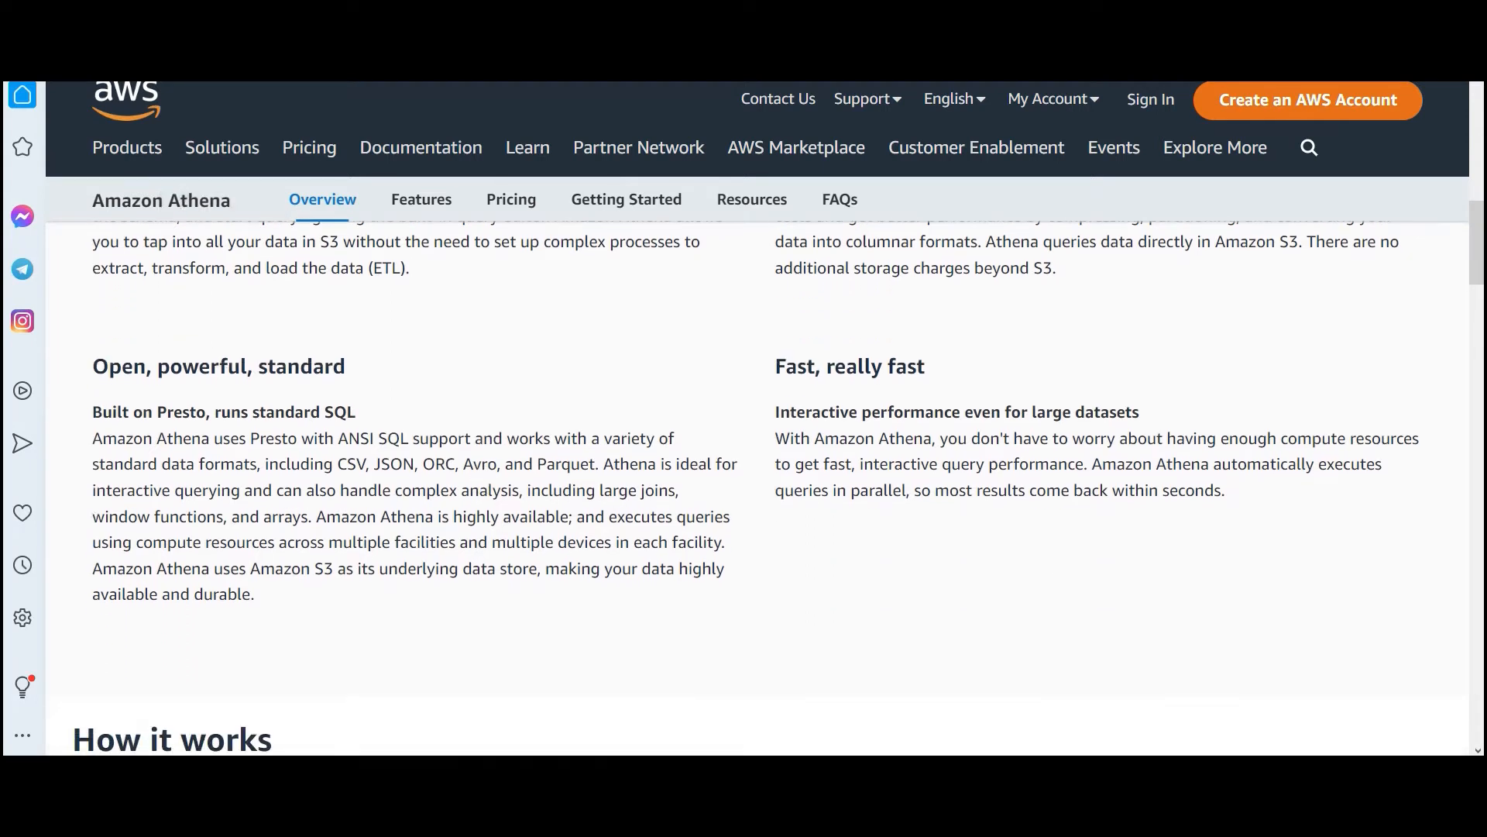
{"action": "double_click", "coordinate": [188, 411]}
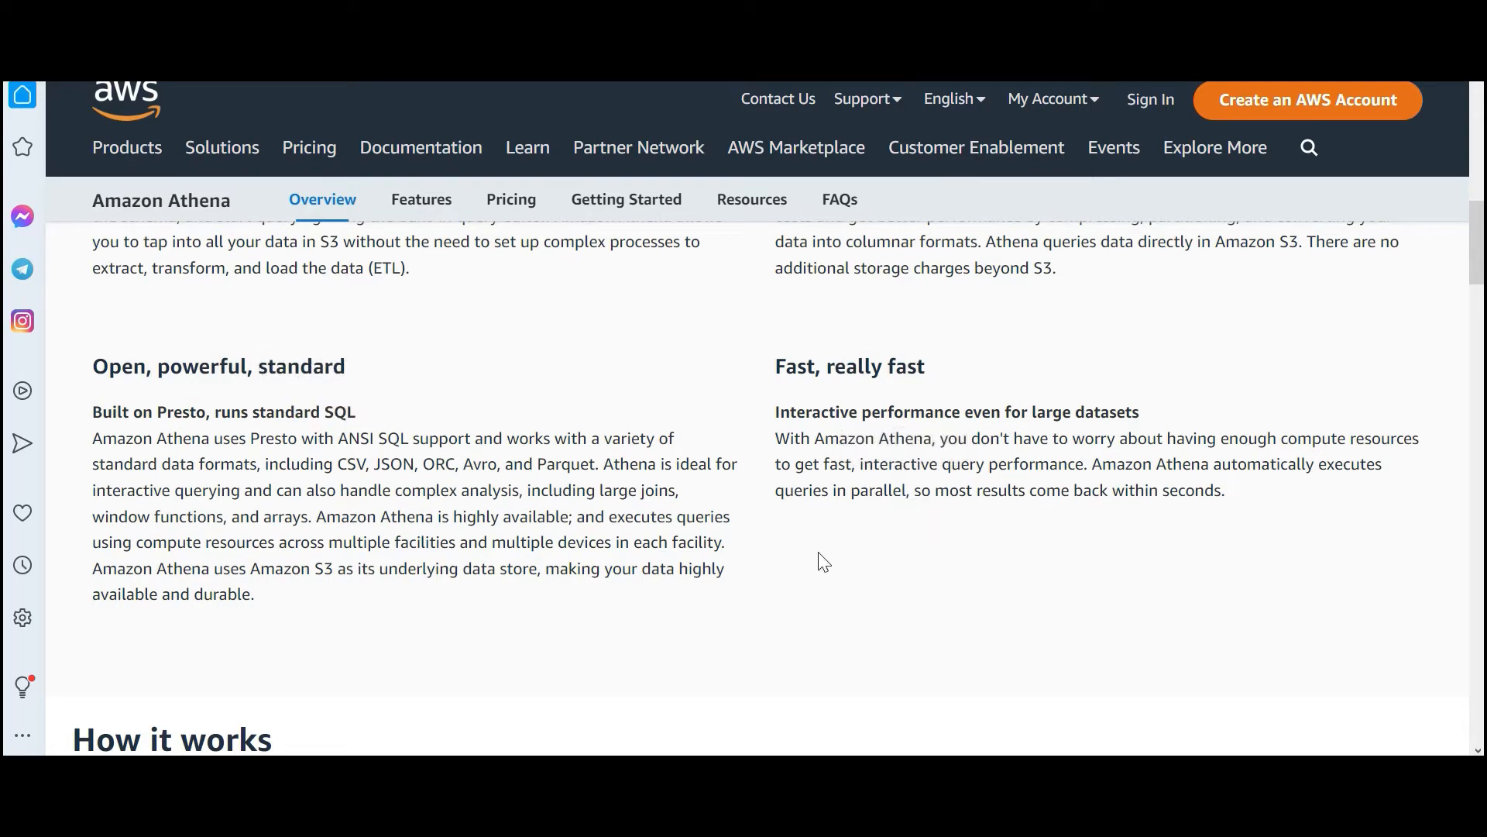
Scroll past the connectors diagram to the FINRA, Siemens, Cargotec and Betterment customer stories
{"action": "scroll", "scroll_direction": "down", "scroll_amount": 3}
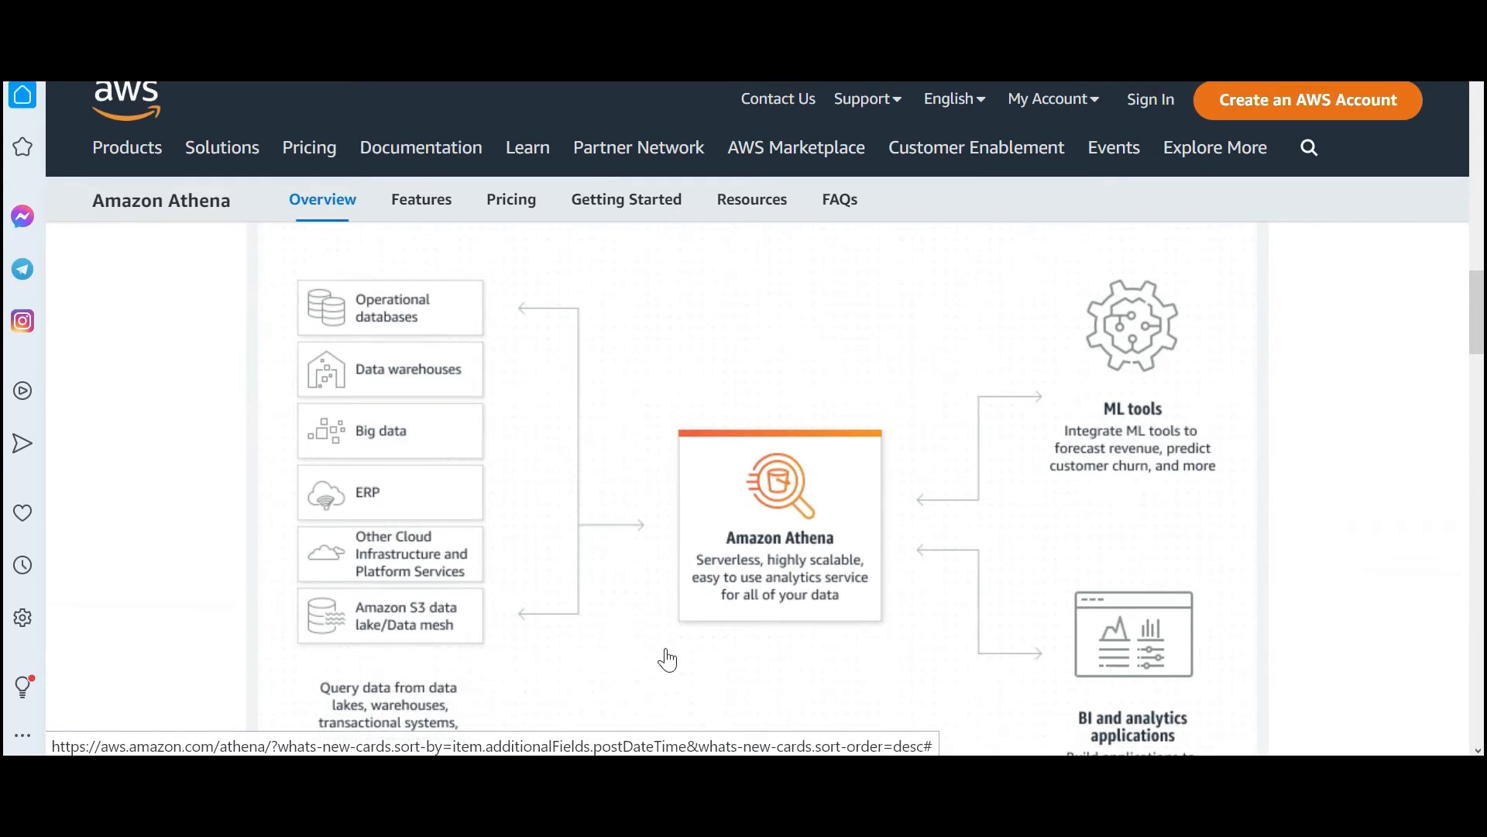
{"action": "mouse_move", "coordinate": [342, 630]}
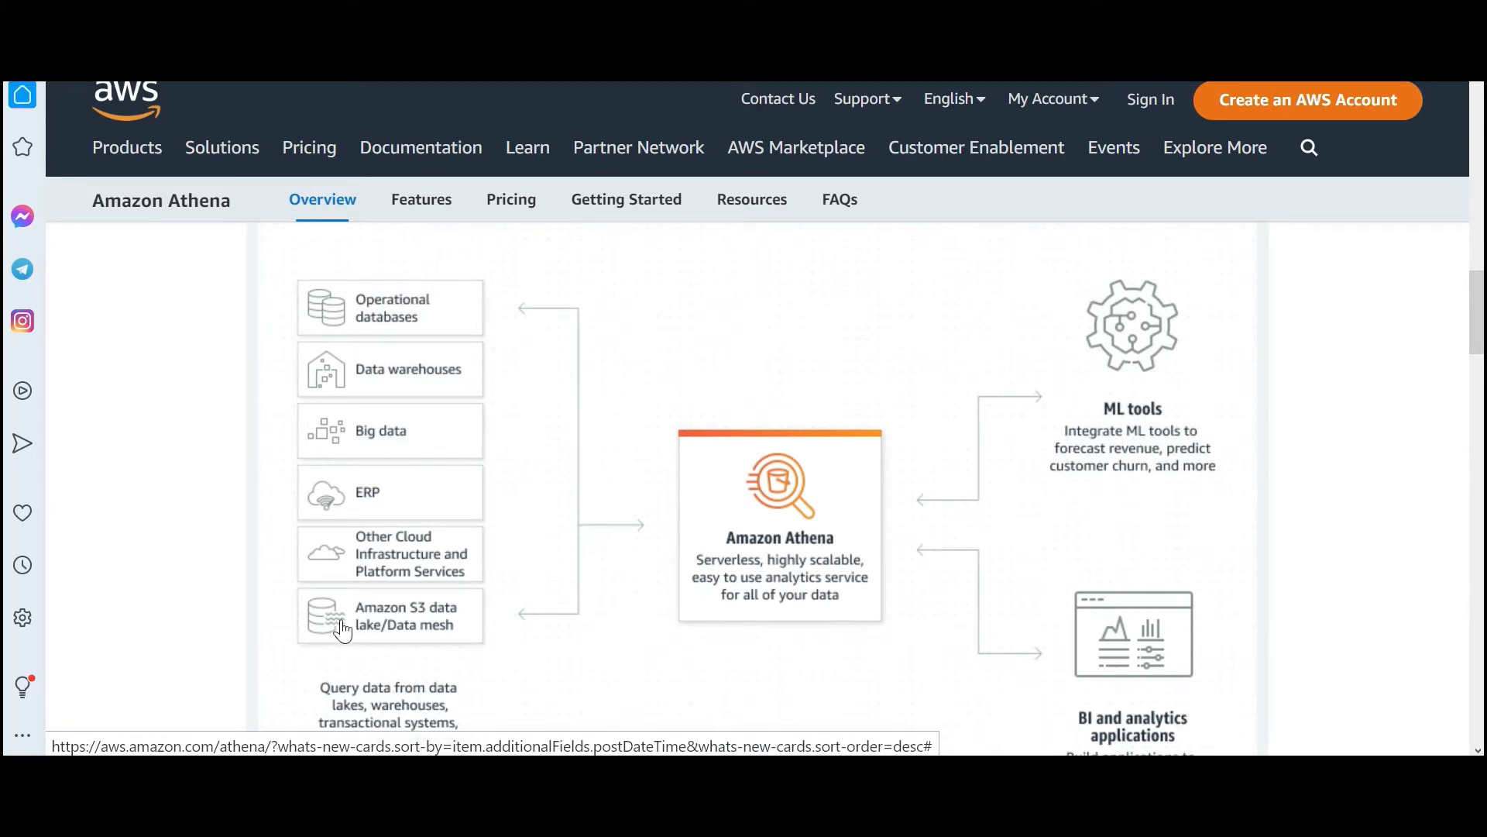
{"action": "mouse_move", "coordinate": [838, 478]}
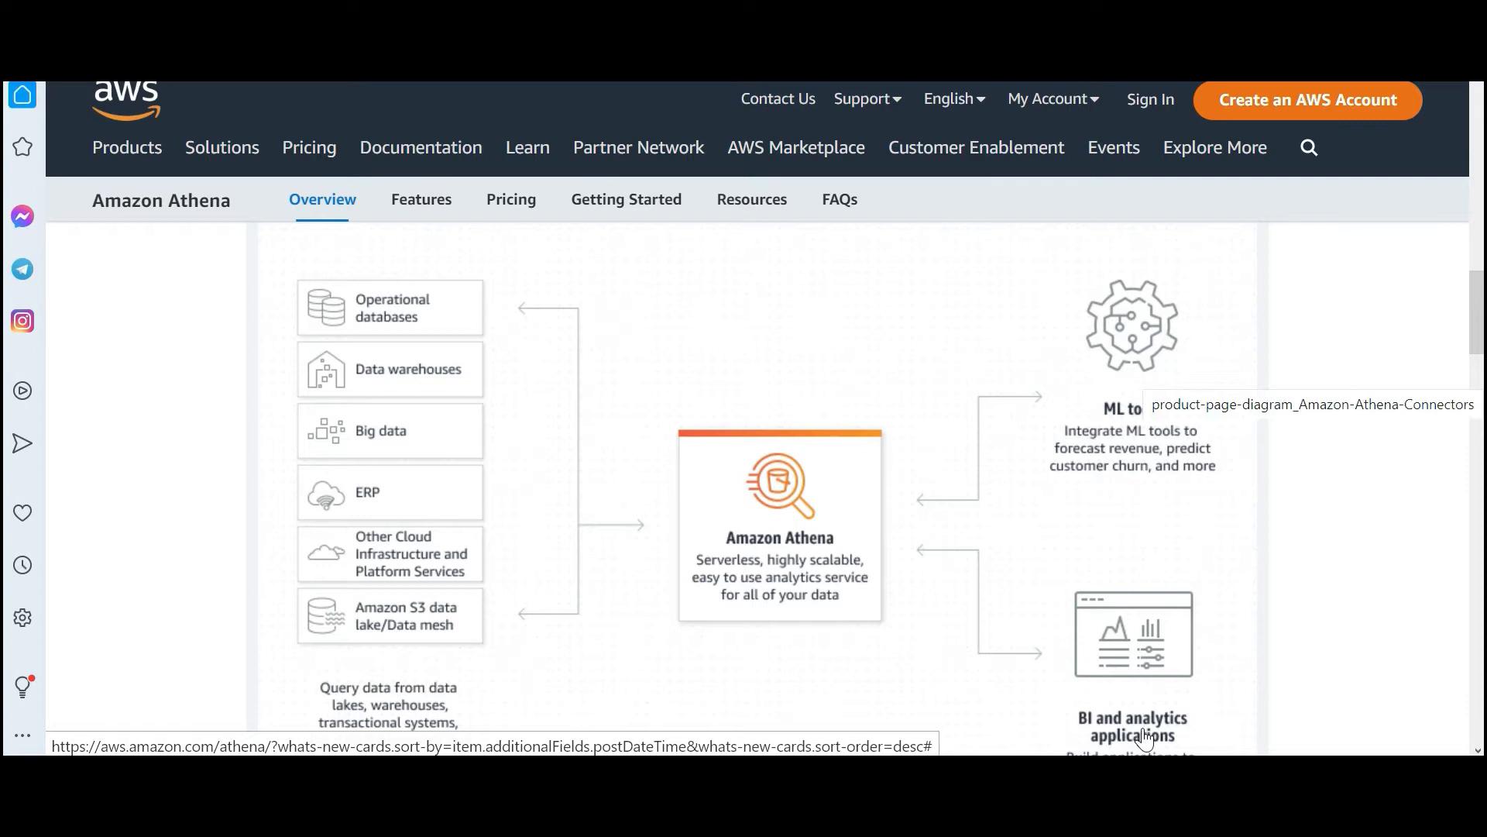
{"action": "mouse_move", "coordinate": [1160, 362]}
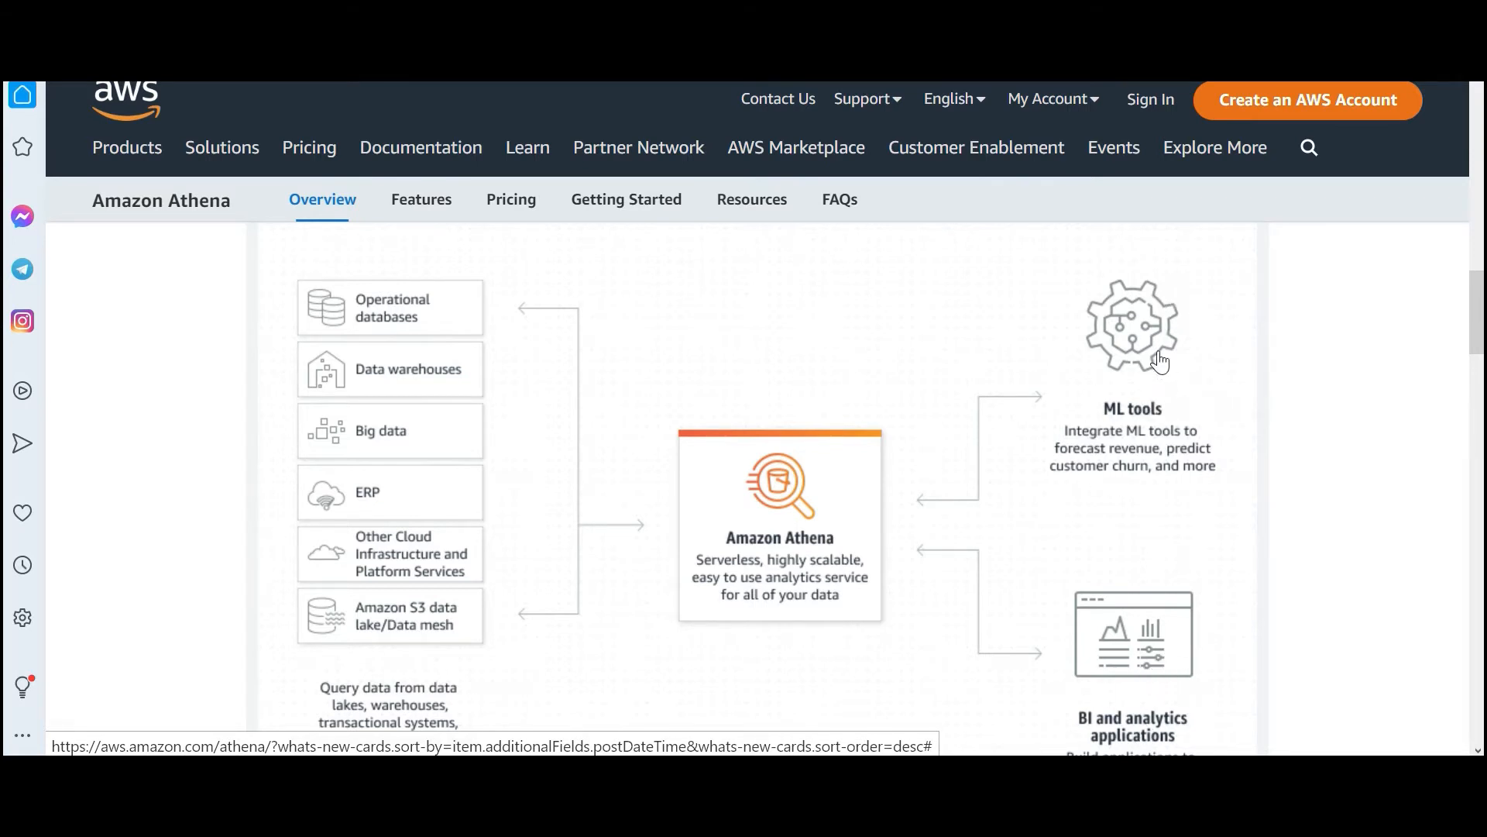
{"action": "mouse_move", "coordinate": [1048, 428]}
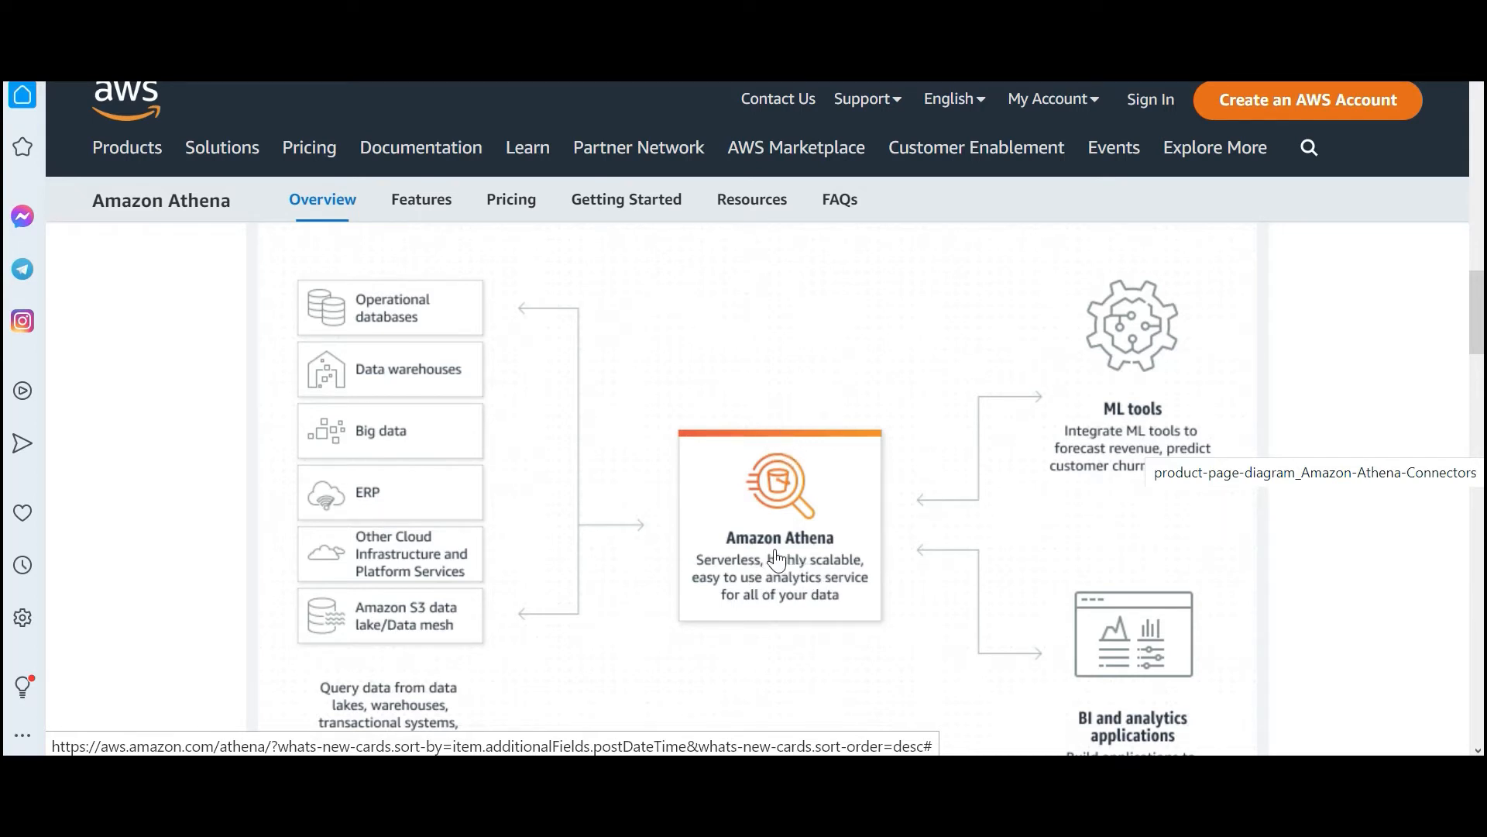
{"action": "mouse_move", "coordinate": [749, 516]}
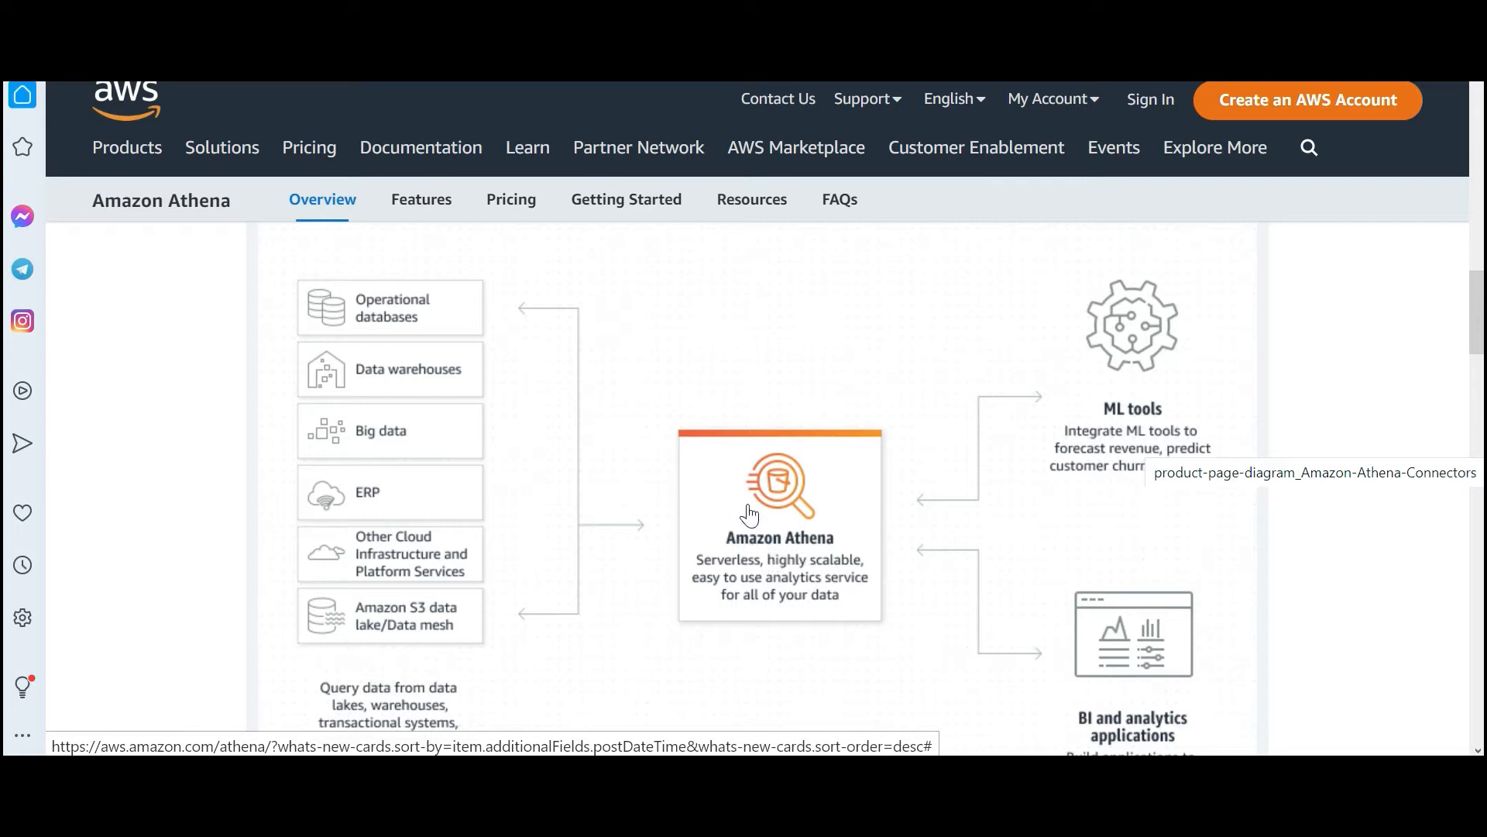
{"action": "mouse_move", "coordinate": [420, 640]}
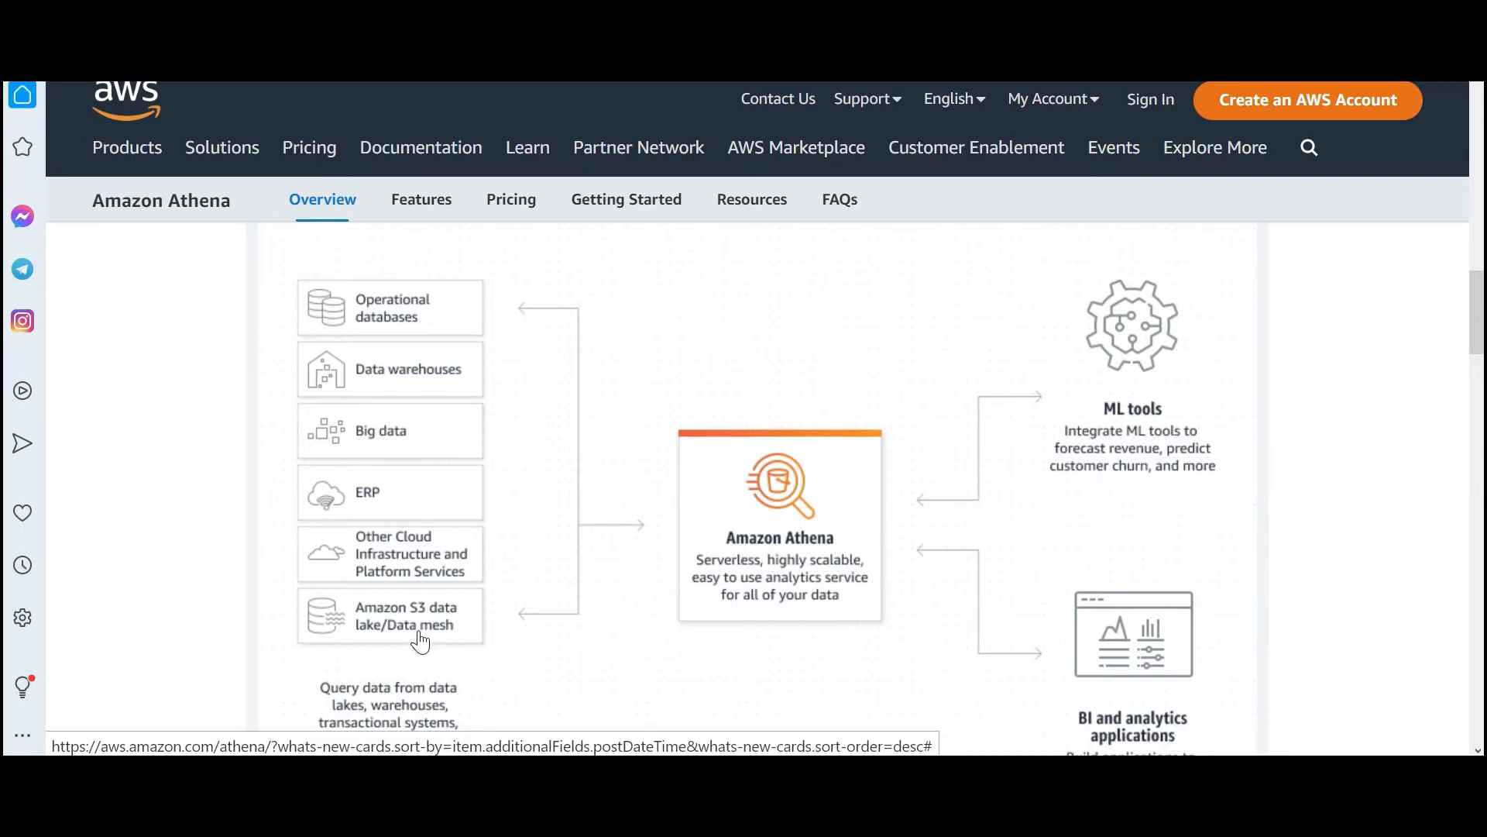
{"action": "mouse_move", "coordinate": [434, 643]}
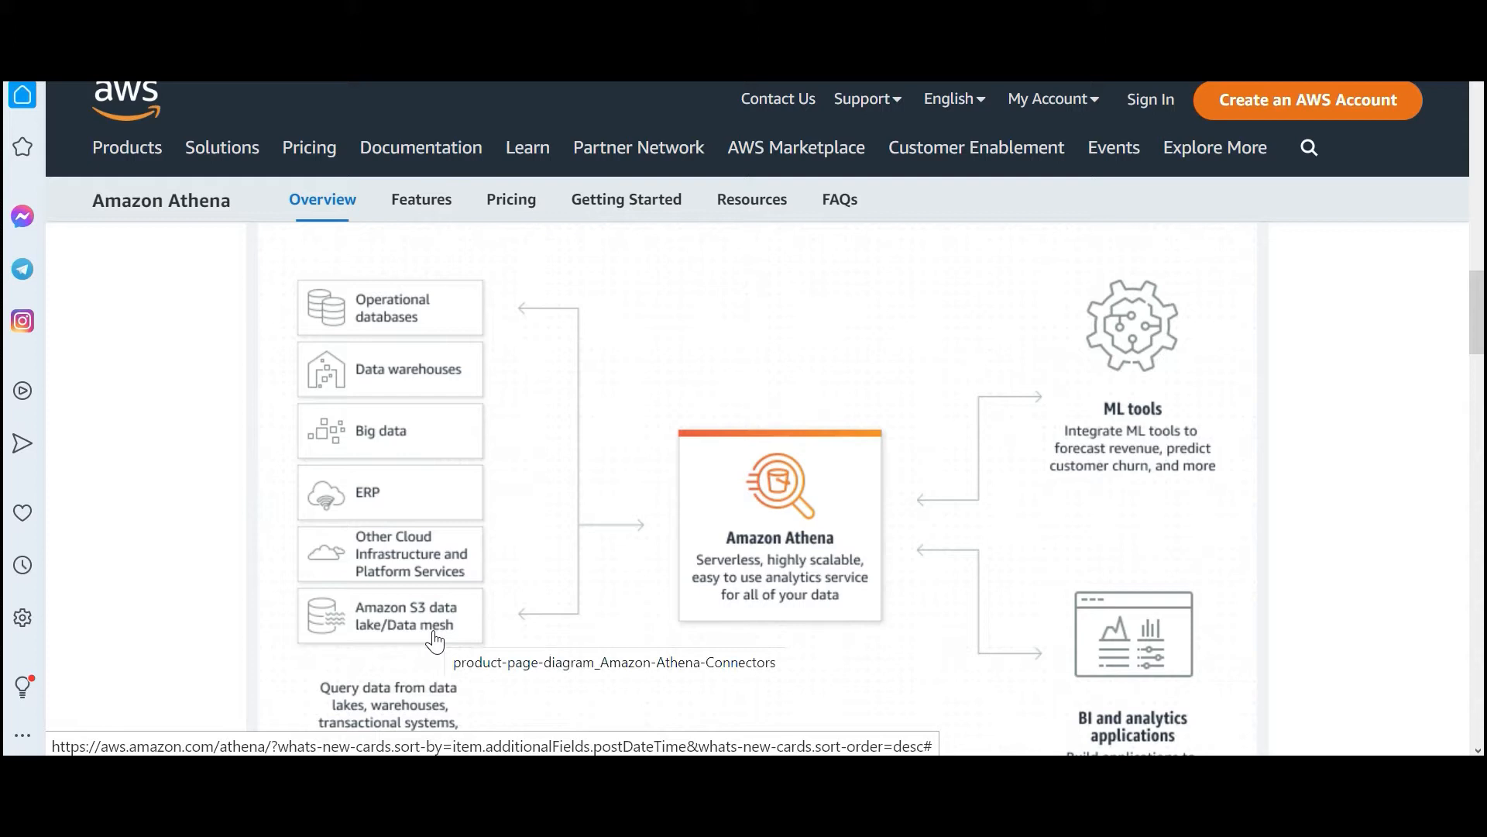
{"action": "mouse_move", "coordinate": [399, 312]}
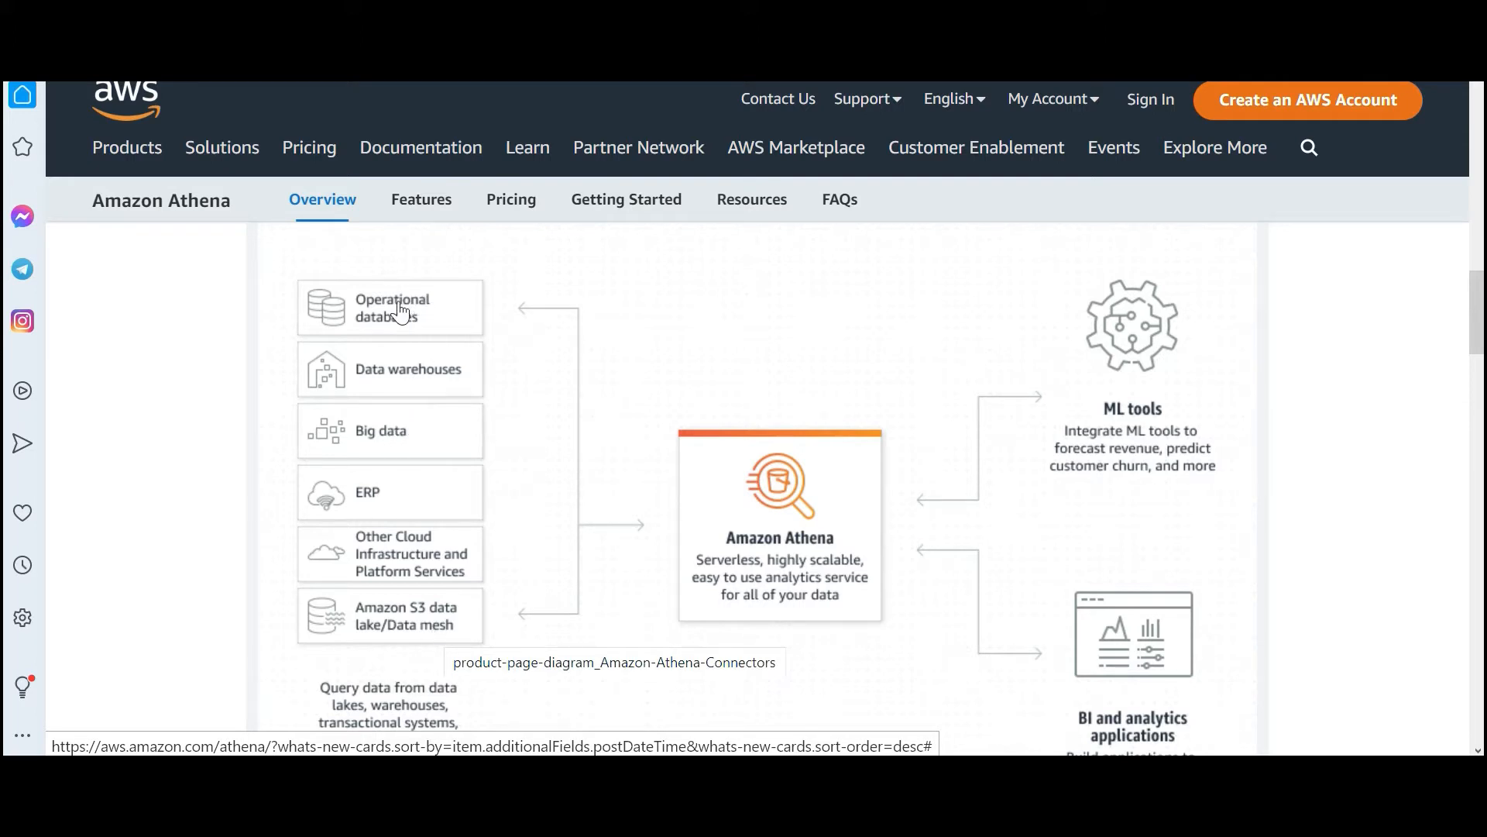
{"action": "mouse_move", "coordinate": [406, 347]}
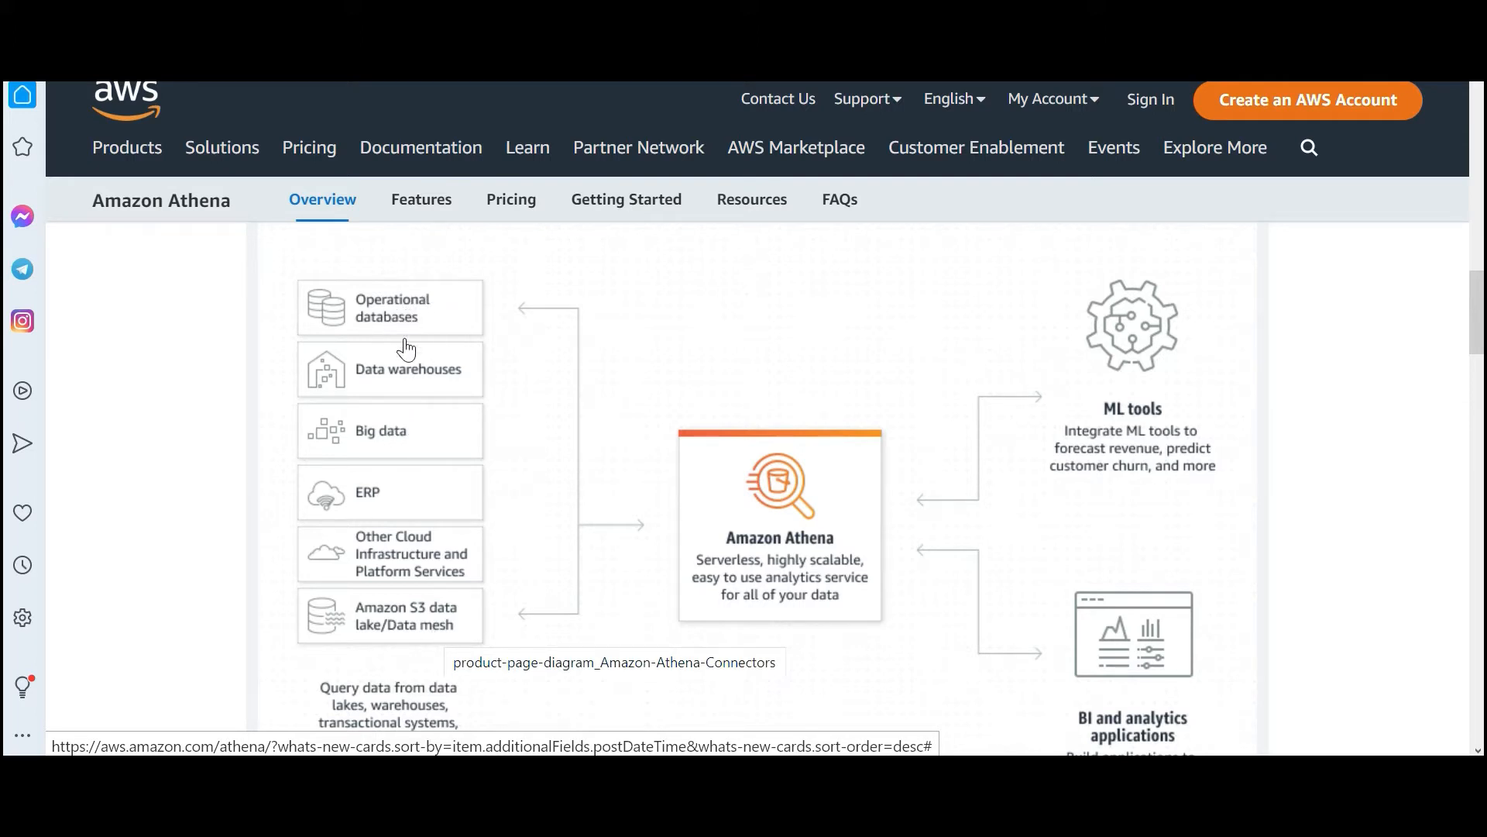
{"action": "mouse_move", "coordinate": [421, 386]}
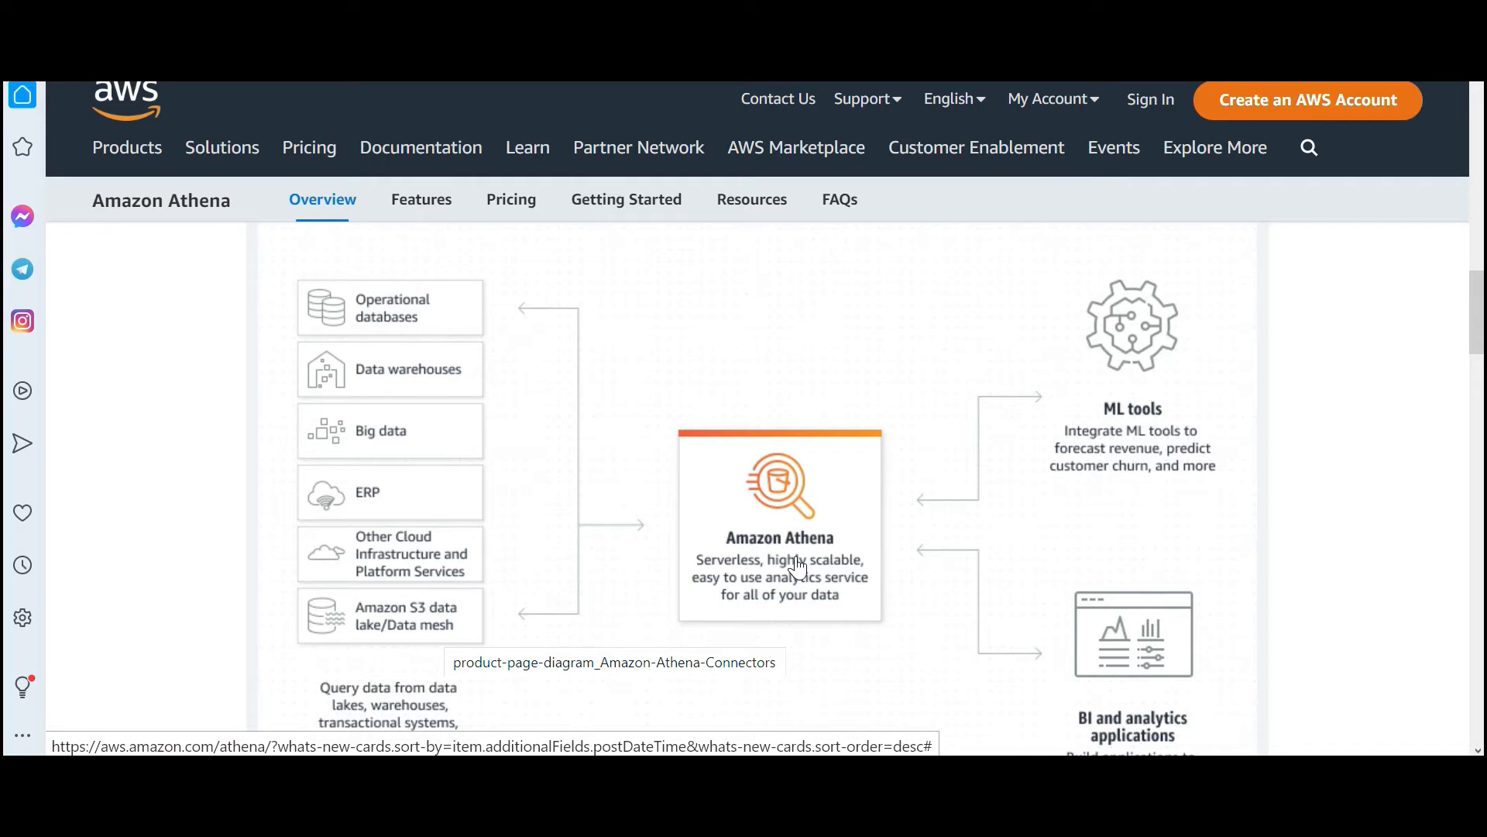
{"action": "mouse_move", "coordinate": [860, 552]}
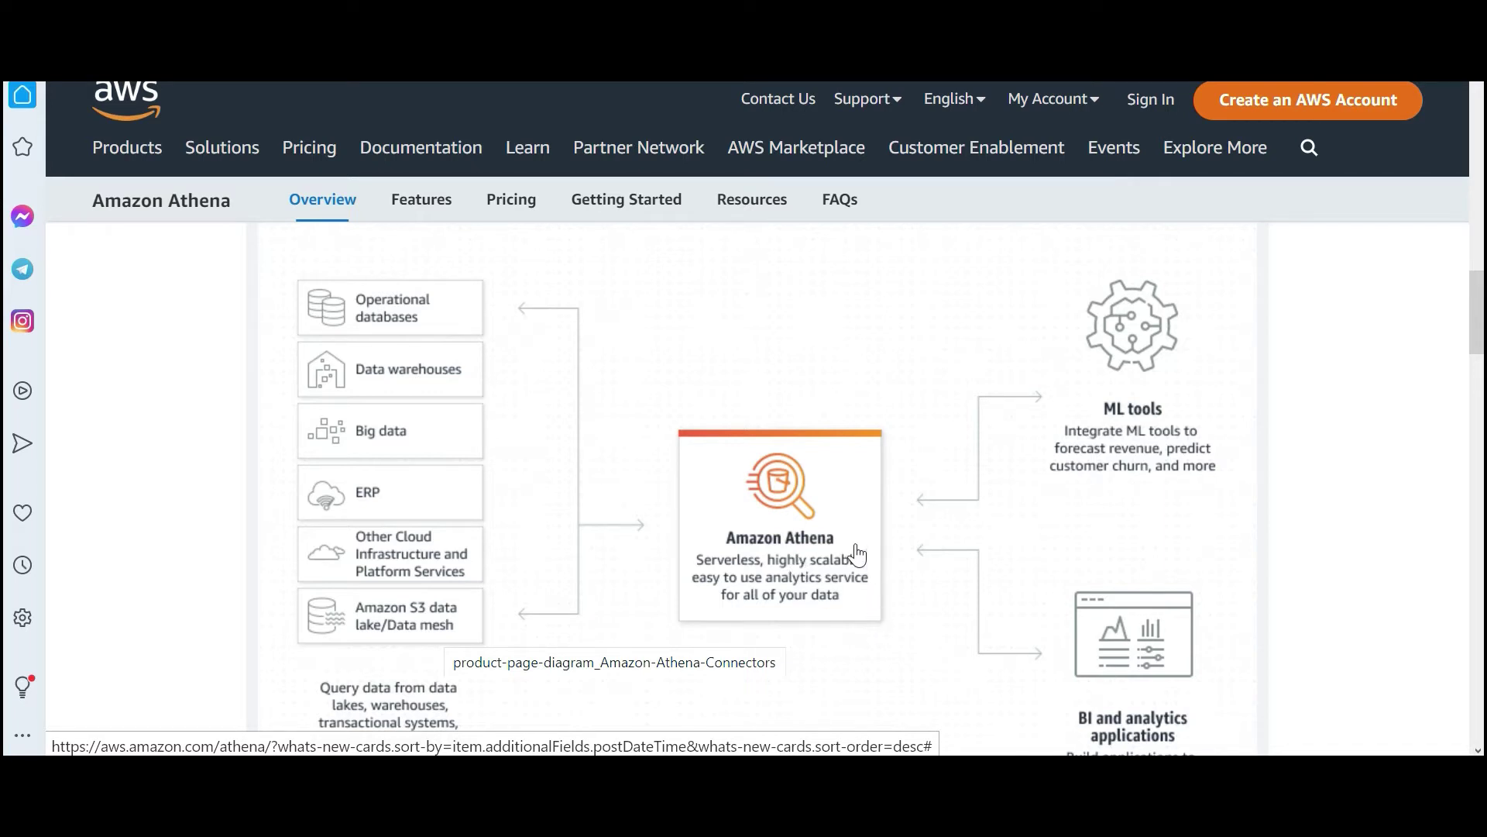
{"action": "mouse_move", "coordinate": [828, 553]}
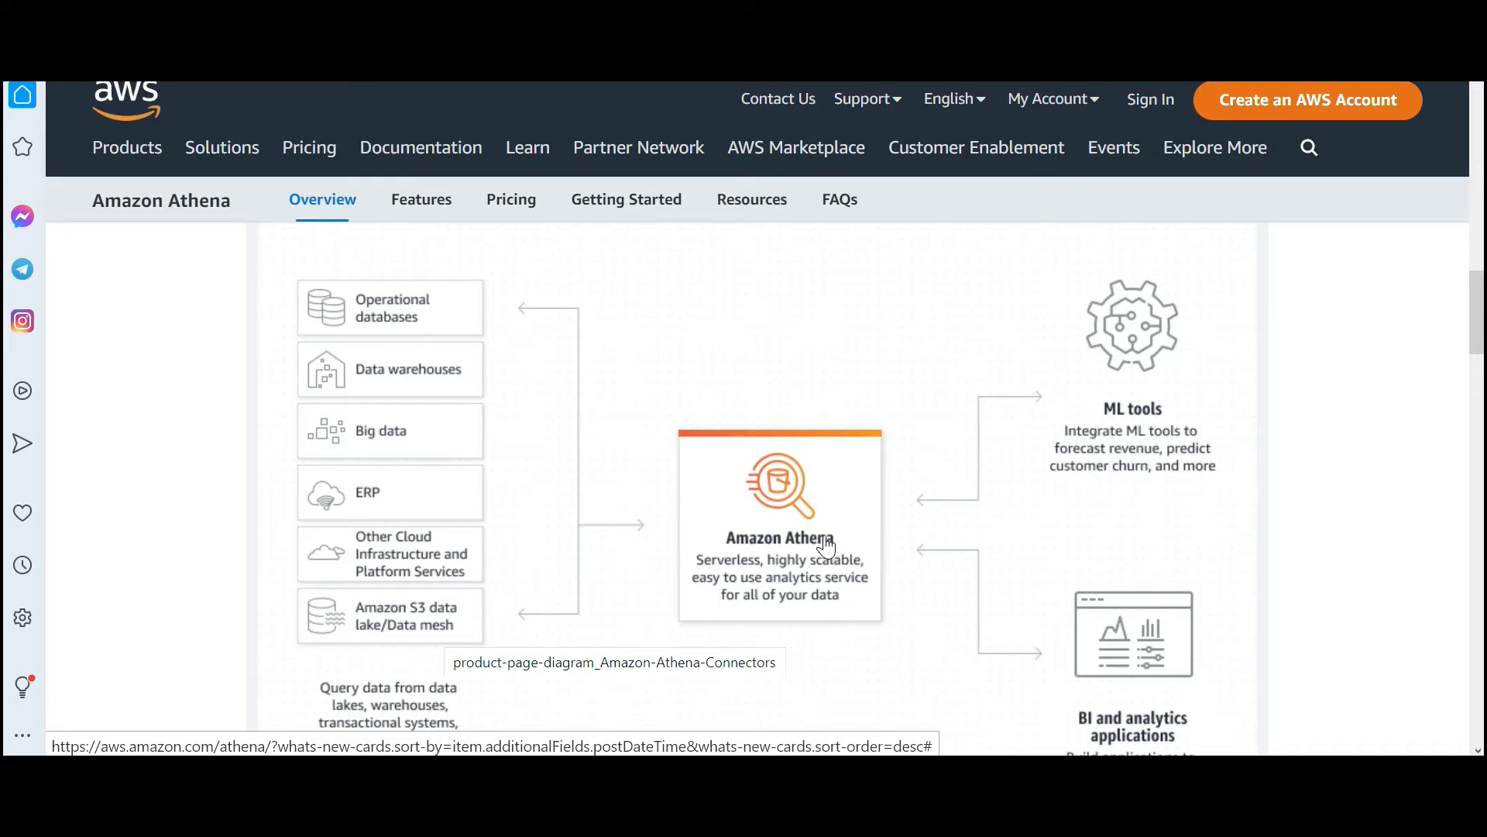
{"action": "mouse_move", "coordinate": [407, 645]}
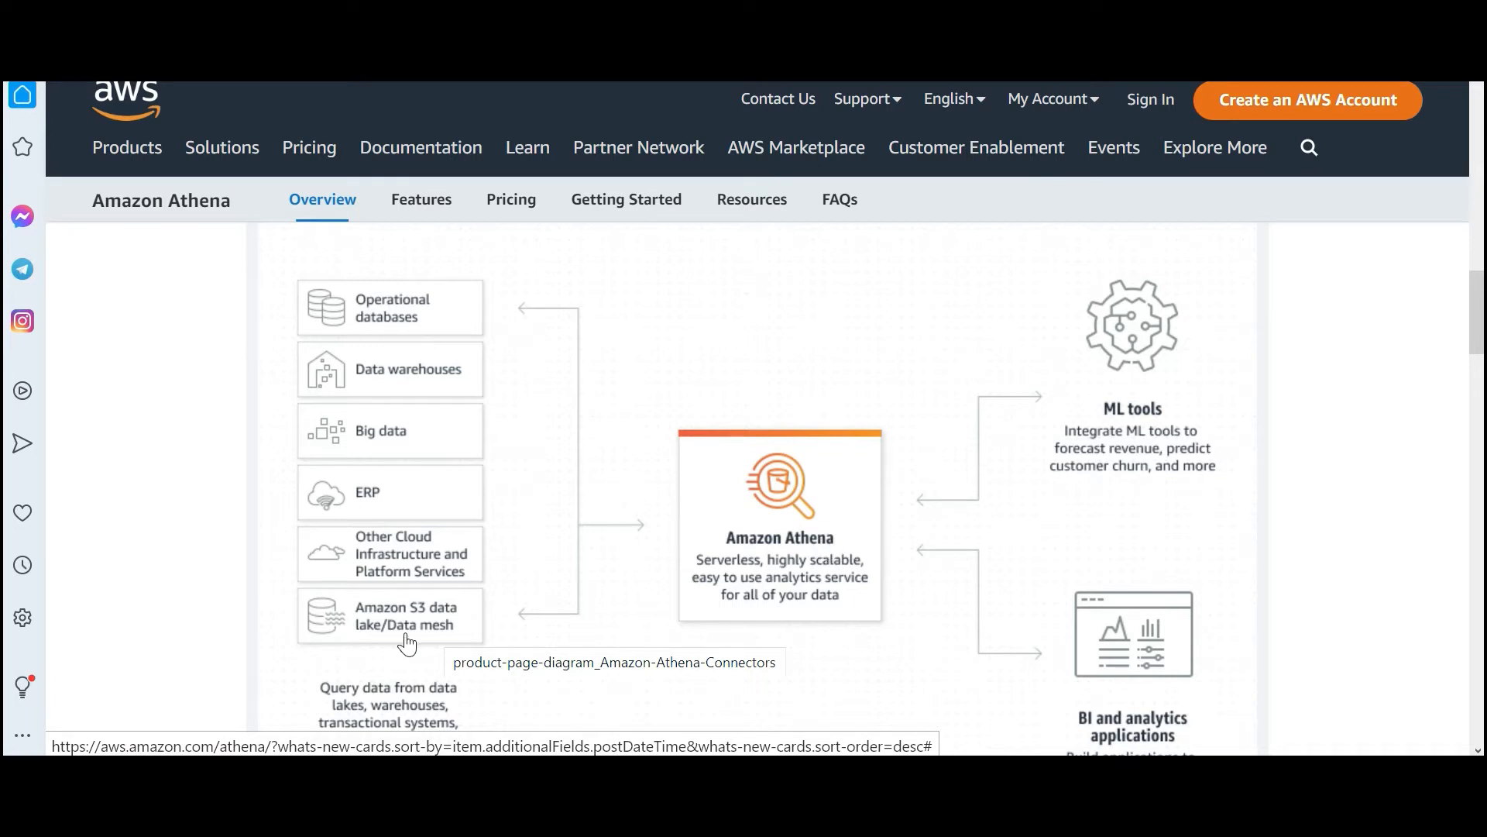
{"action": "mouse_move", "coordinate": [406, 467]}
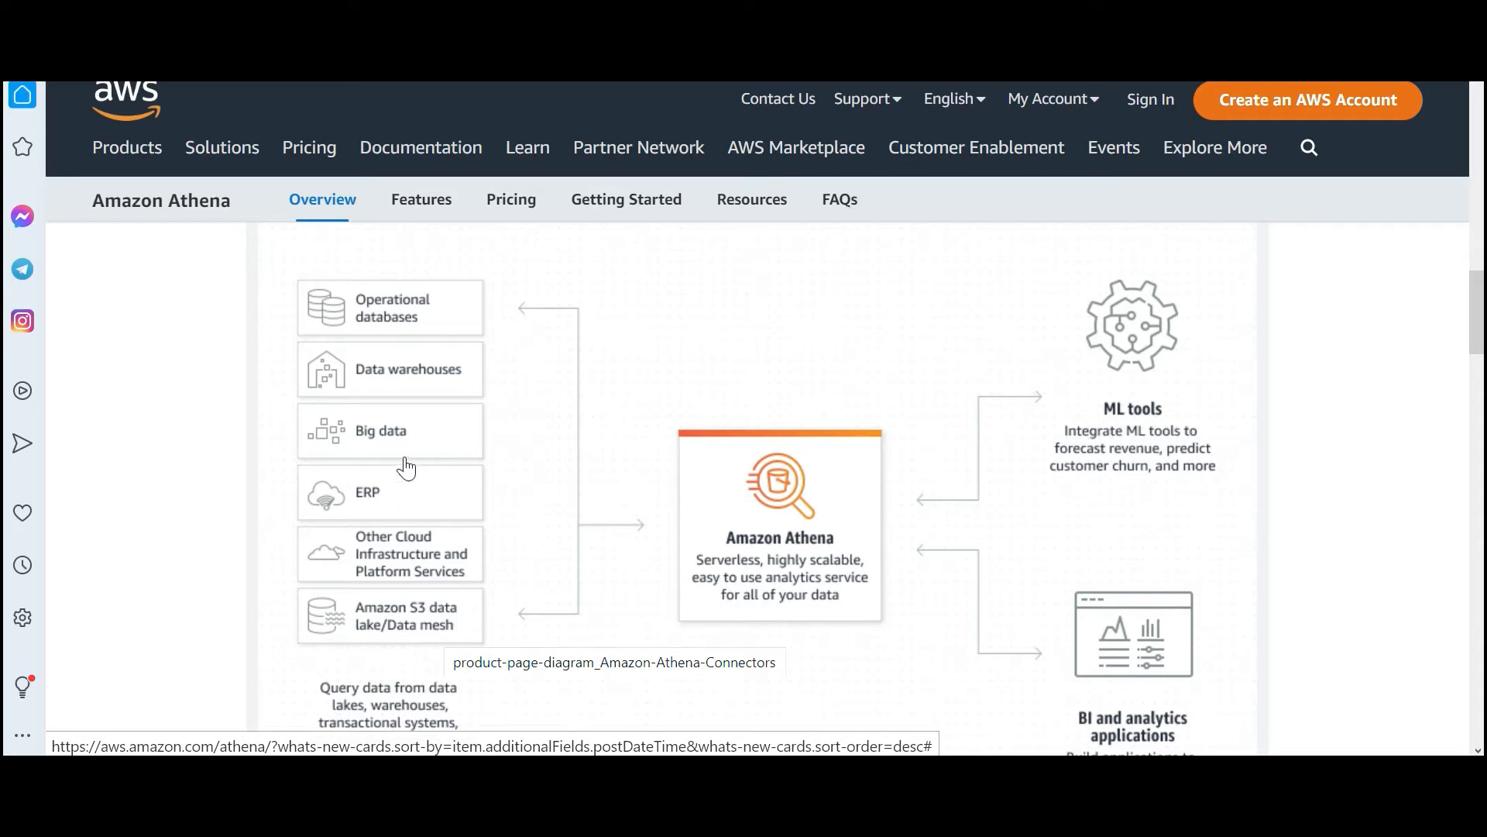
{"action": "mouse_move", "coordinate": [407, 449]}
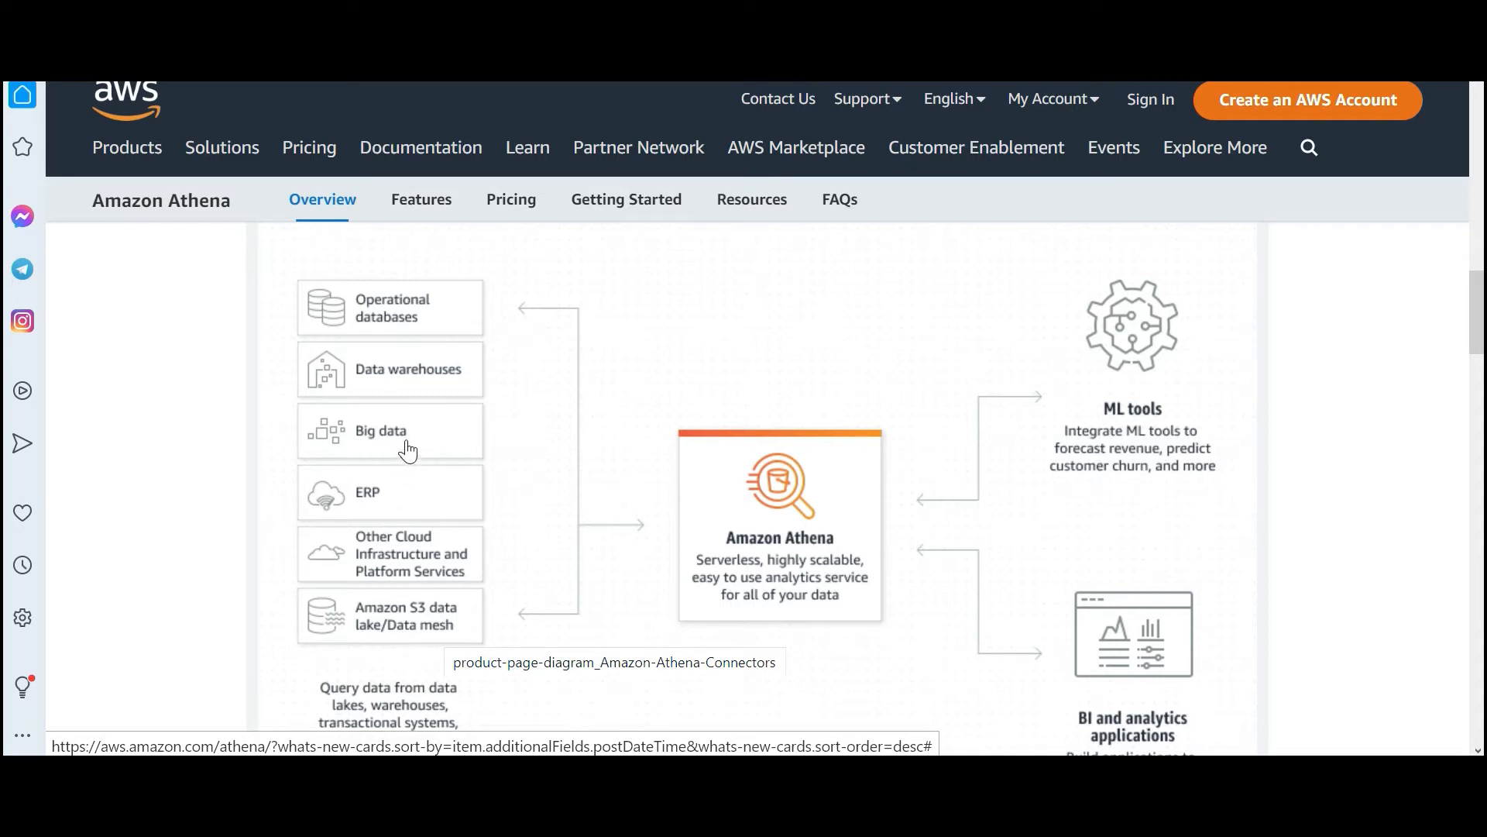
{"action": "mouse_move", "coordinate": [737, 534]}
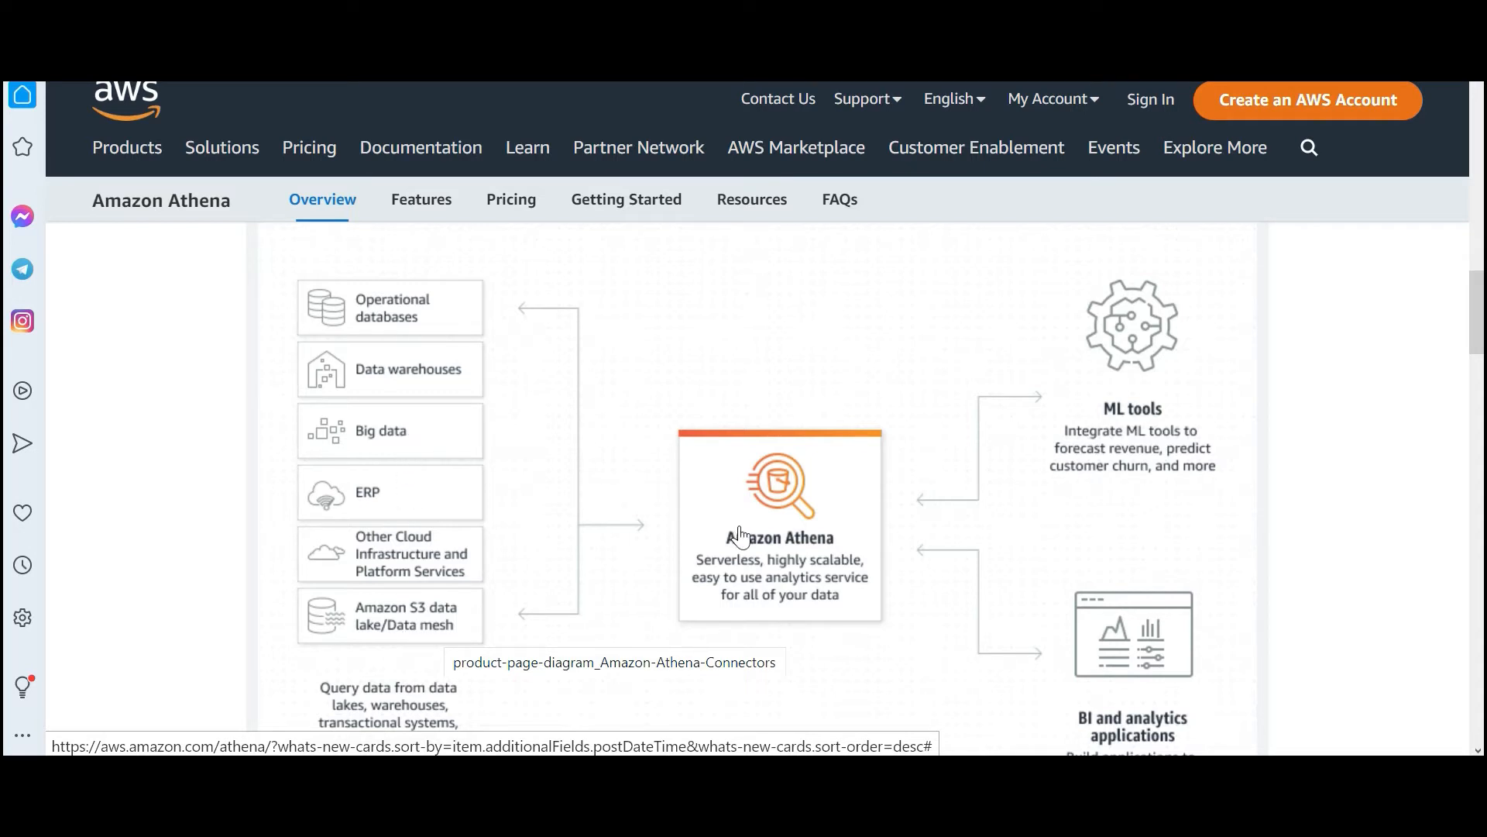
{"action": "mouse_move", "coordinate": [771, 589]}
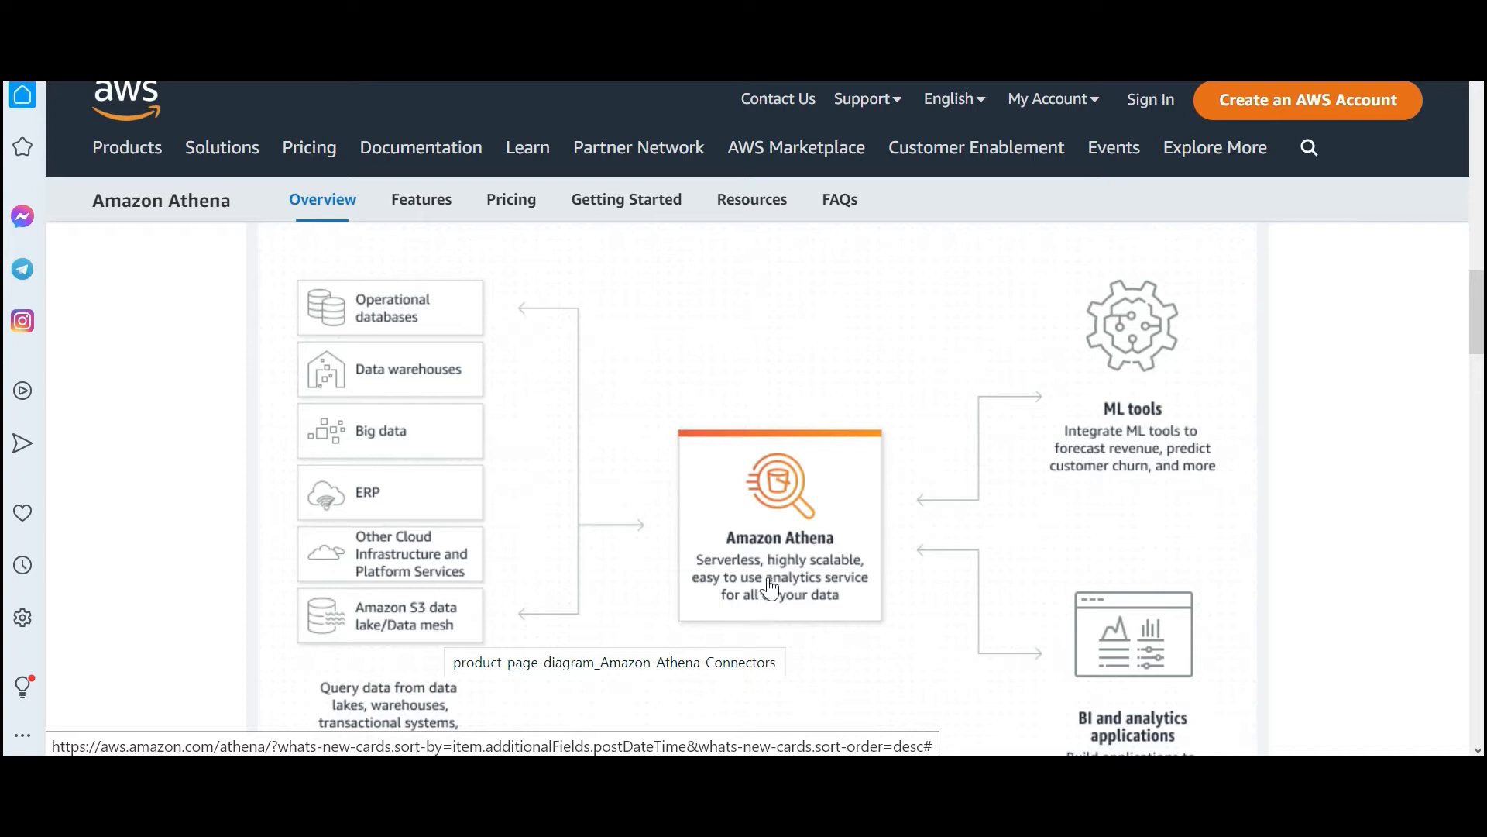
{"action": "scroll", "scroll_direction": "down", "scroll_amount": 3}
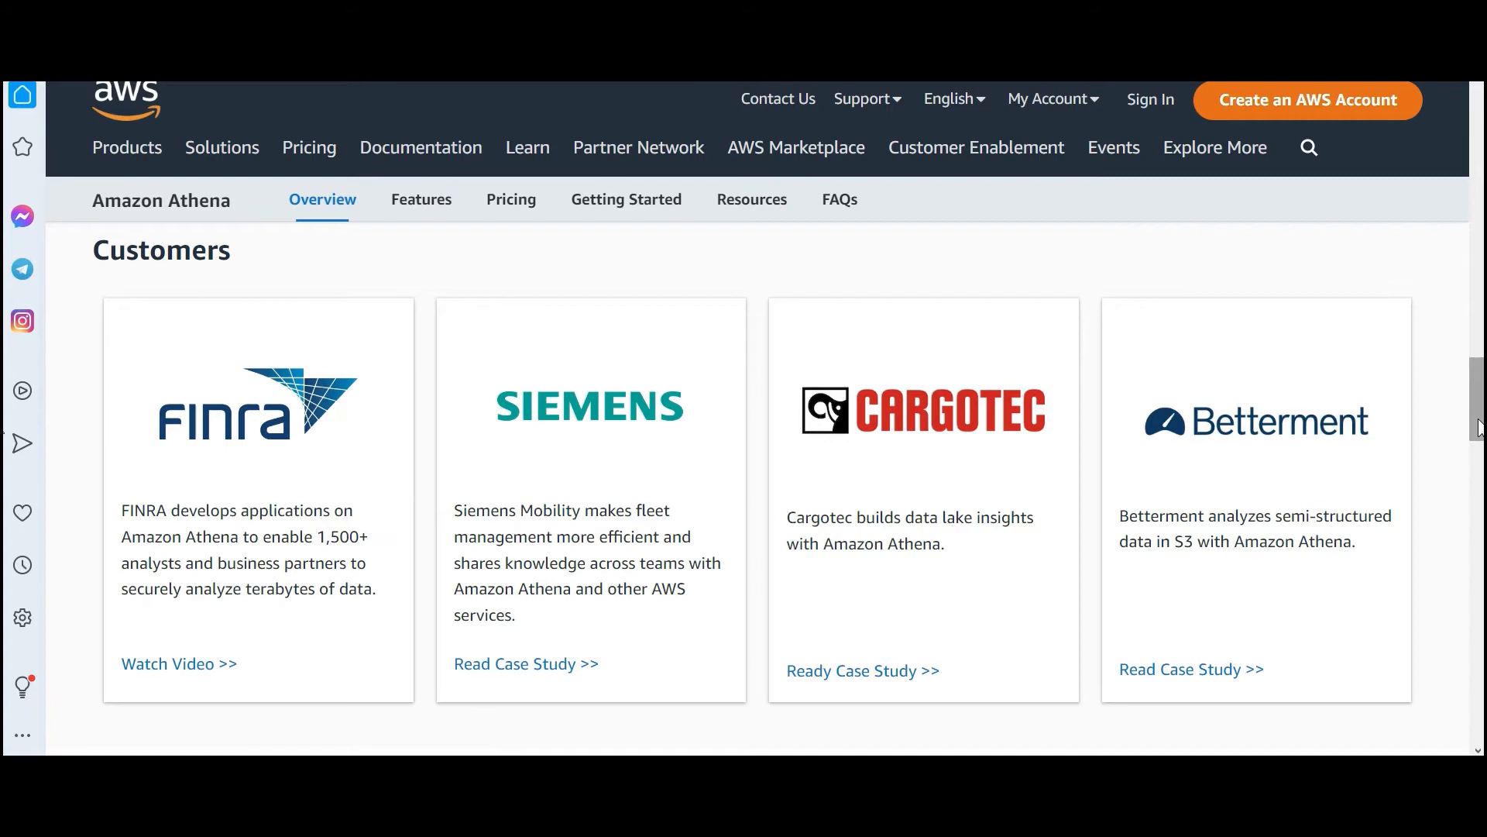
Scroll down through the Athena Partners listing before moving to Amazon EMR
{"action": "scroll", "scroll_direction": "down", "scroll_amount": 3}
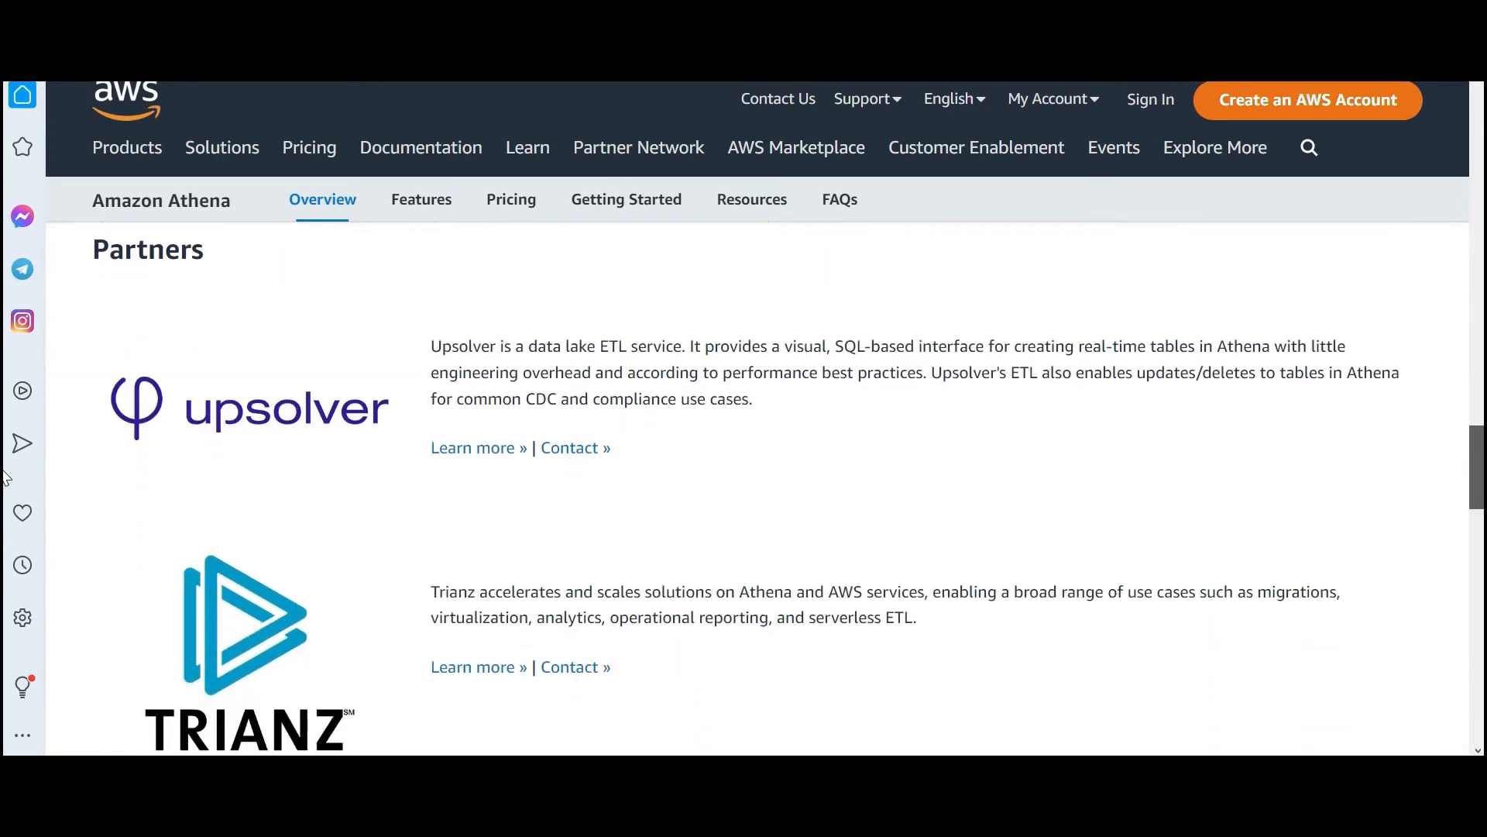
{"action": "scroll", "scroll_direction": "down", "scroll_amount": 3}
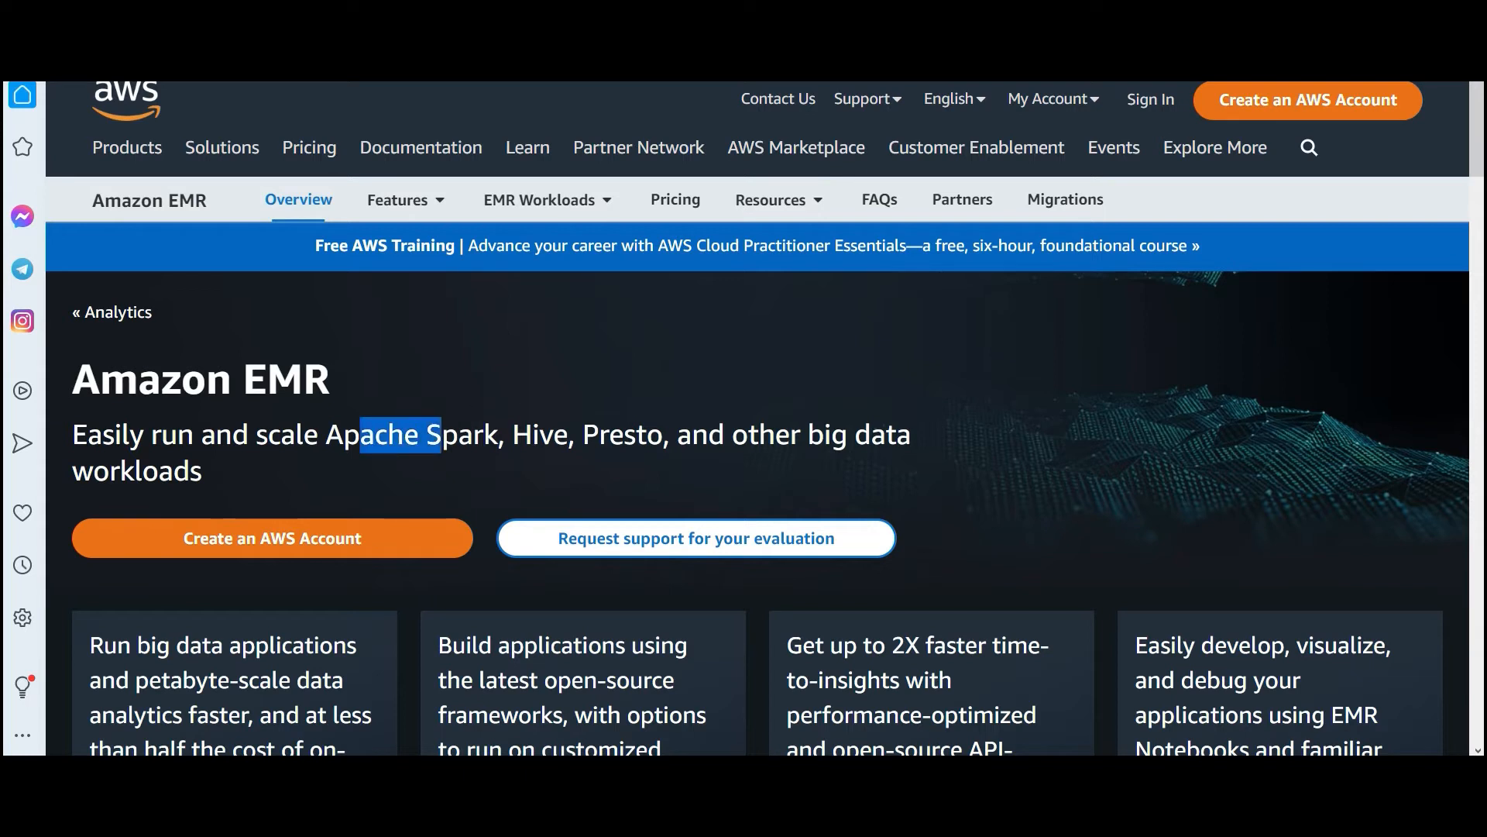
Highlight Apache Spark in the EMR tagline before going to DynamoDB
{"action": "double_click", "coordinate": [622, 434]}
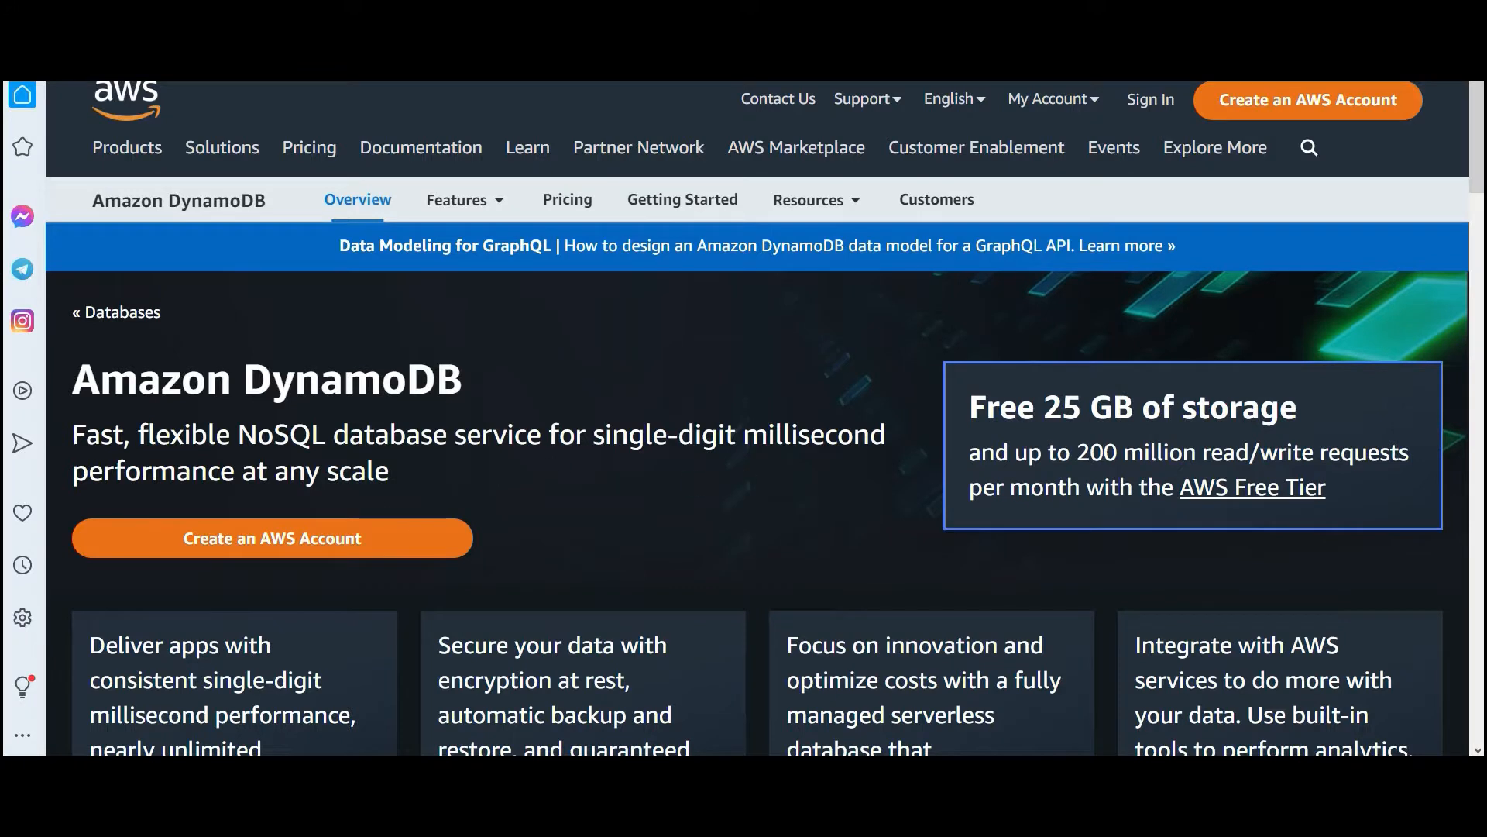
{"action": "mouse_move", "coordinate": [400, 480]}
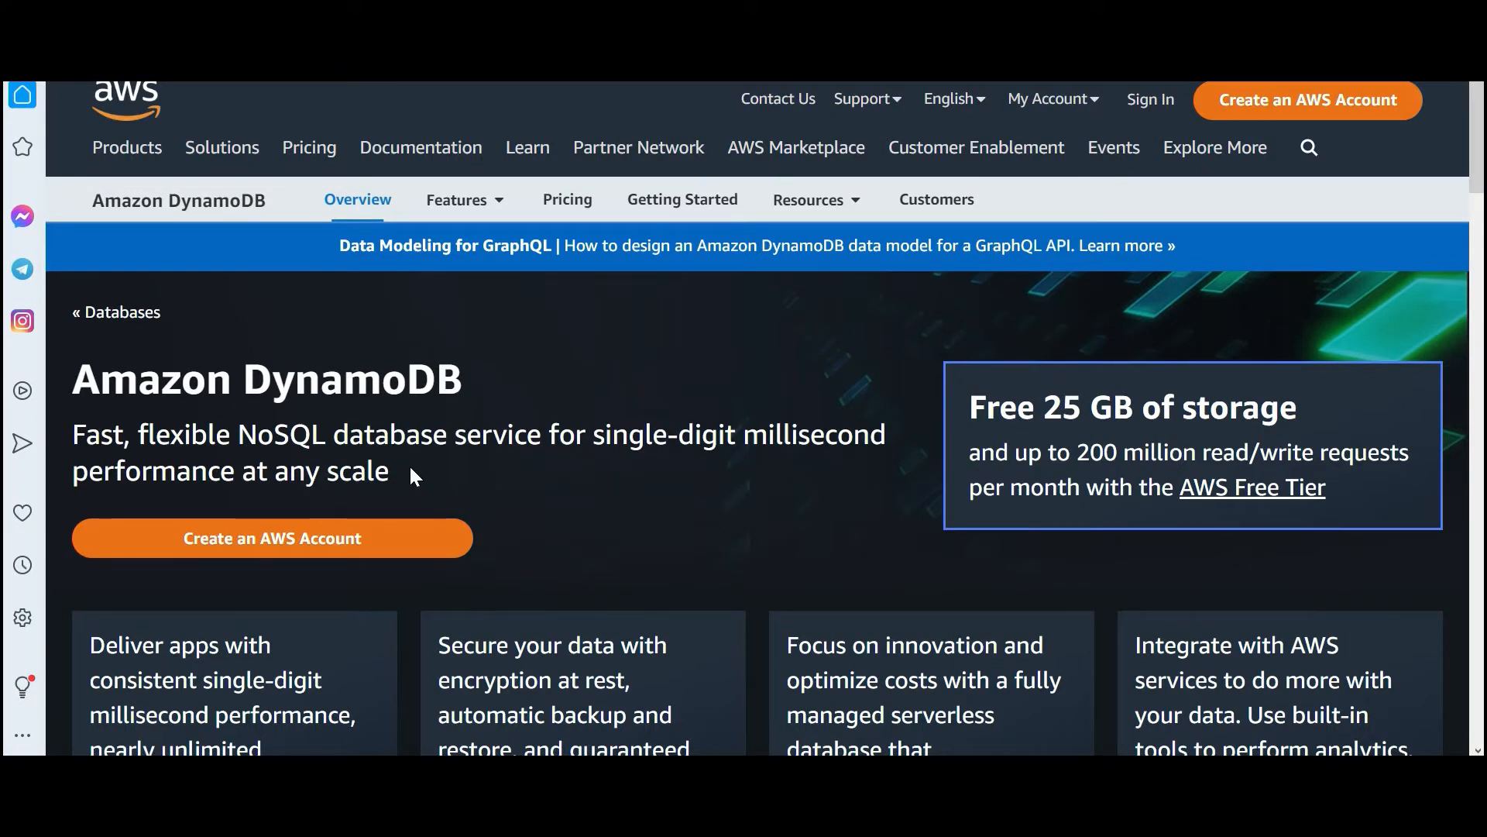
Scroll the DynamoDB page, then reach the VPC User Guide's internet gateways article
{"action": "scroll", "scroll_direction": "down", "scroll_amount": 3}
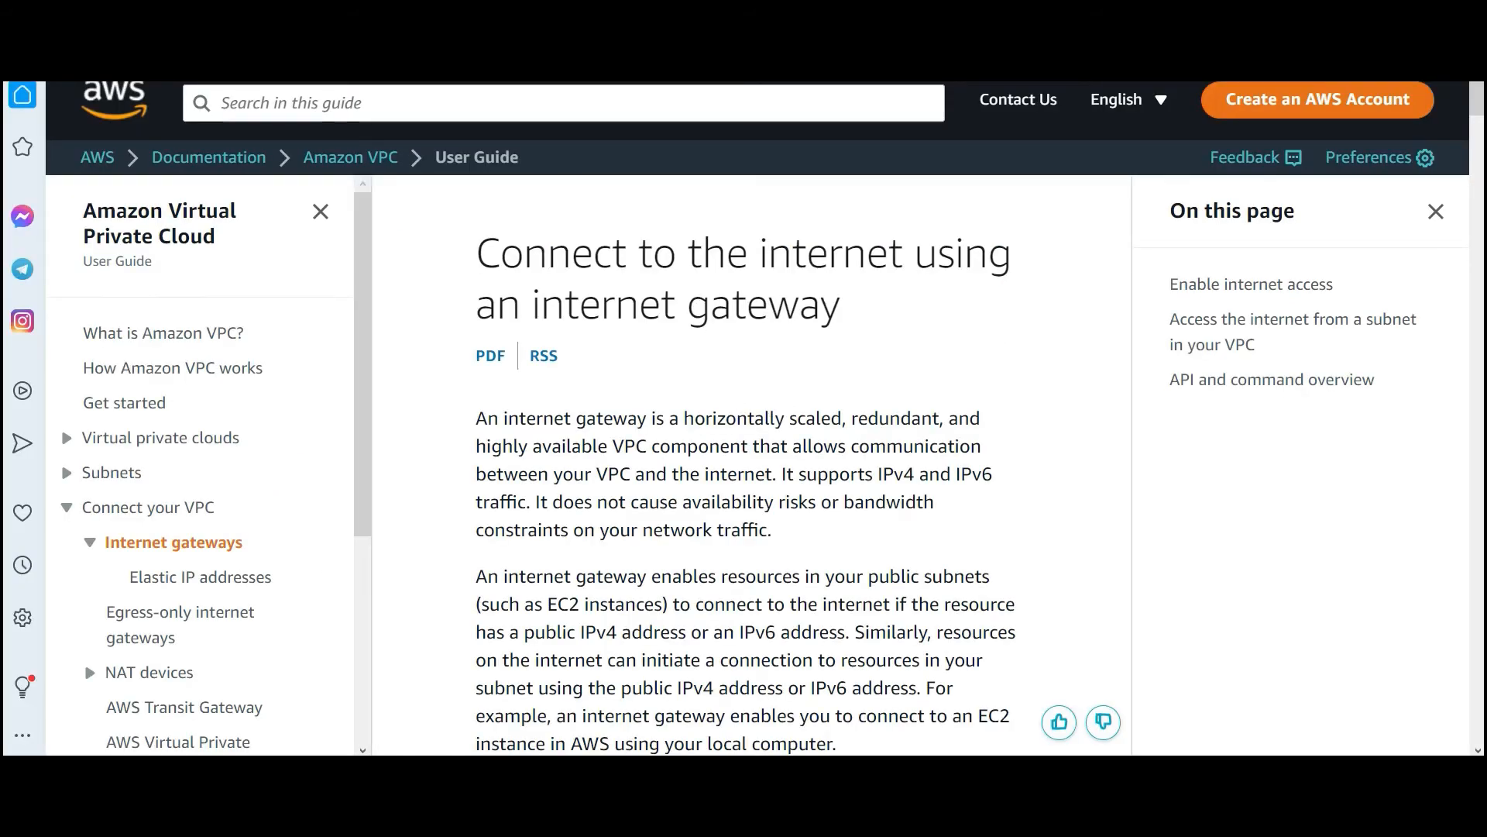
Scroll the internet gateway article, then move on to the AWS Well-Architected page
{"action": "scroll", "scroll_direction": "down", "scroll_amount": 3}
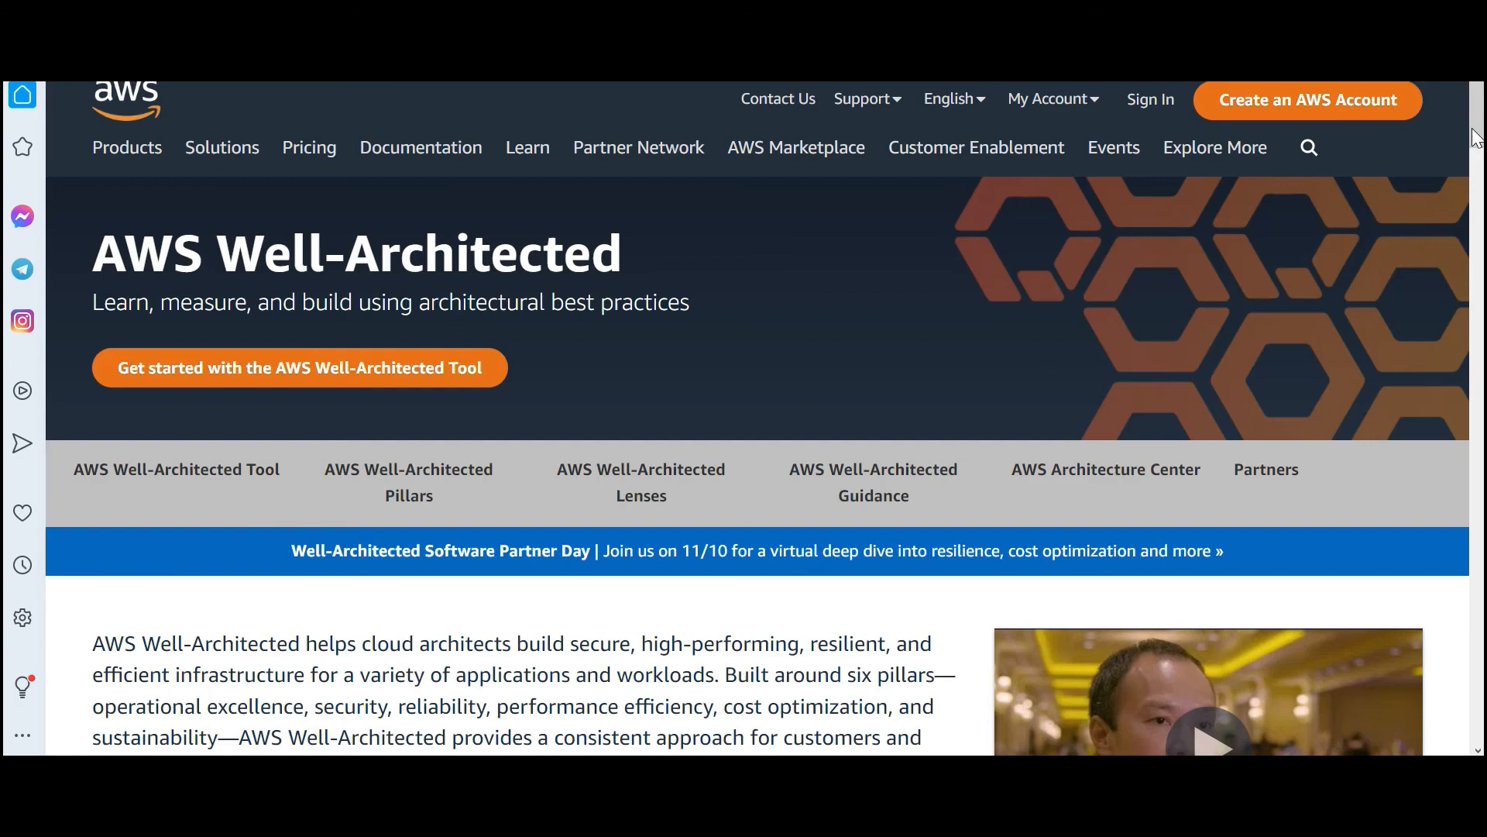
Scroll to the six pillar descriptions and highlight the Security Pillar heading
{"action": "scroll", "scroll_direction": "down", "scroll_amount": 3}
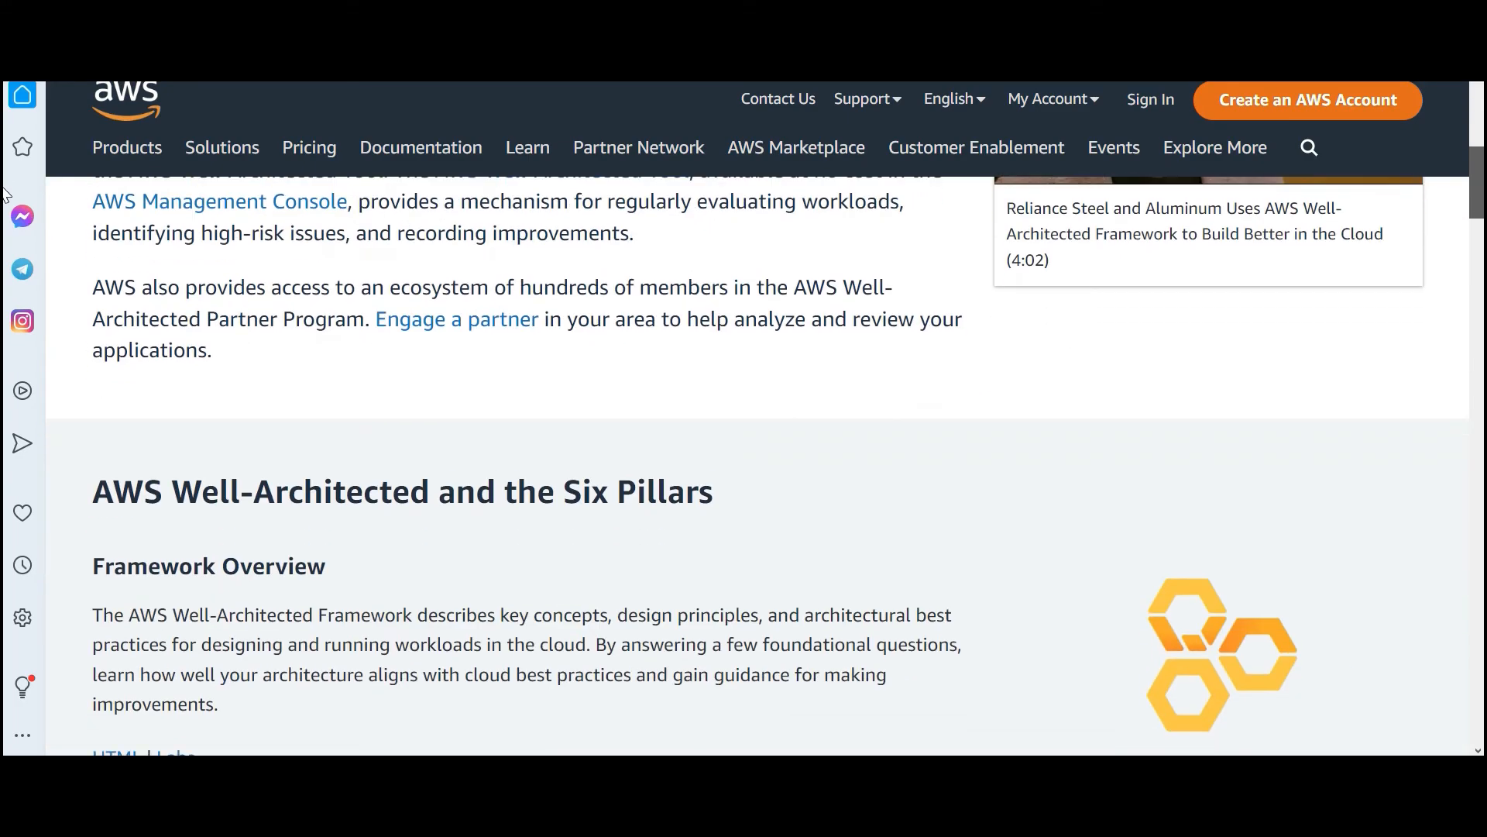
{"action": "scroll", "scroll_direction": "down", "scroll_amount": 3}
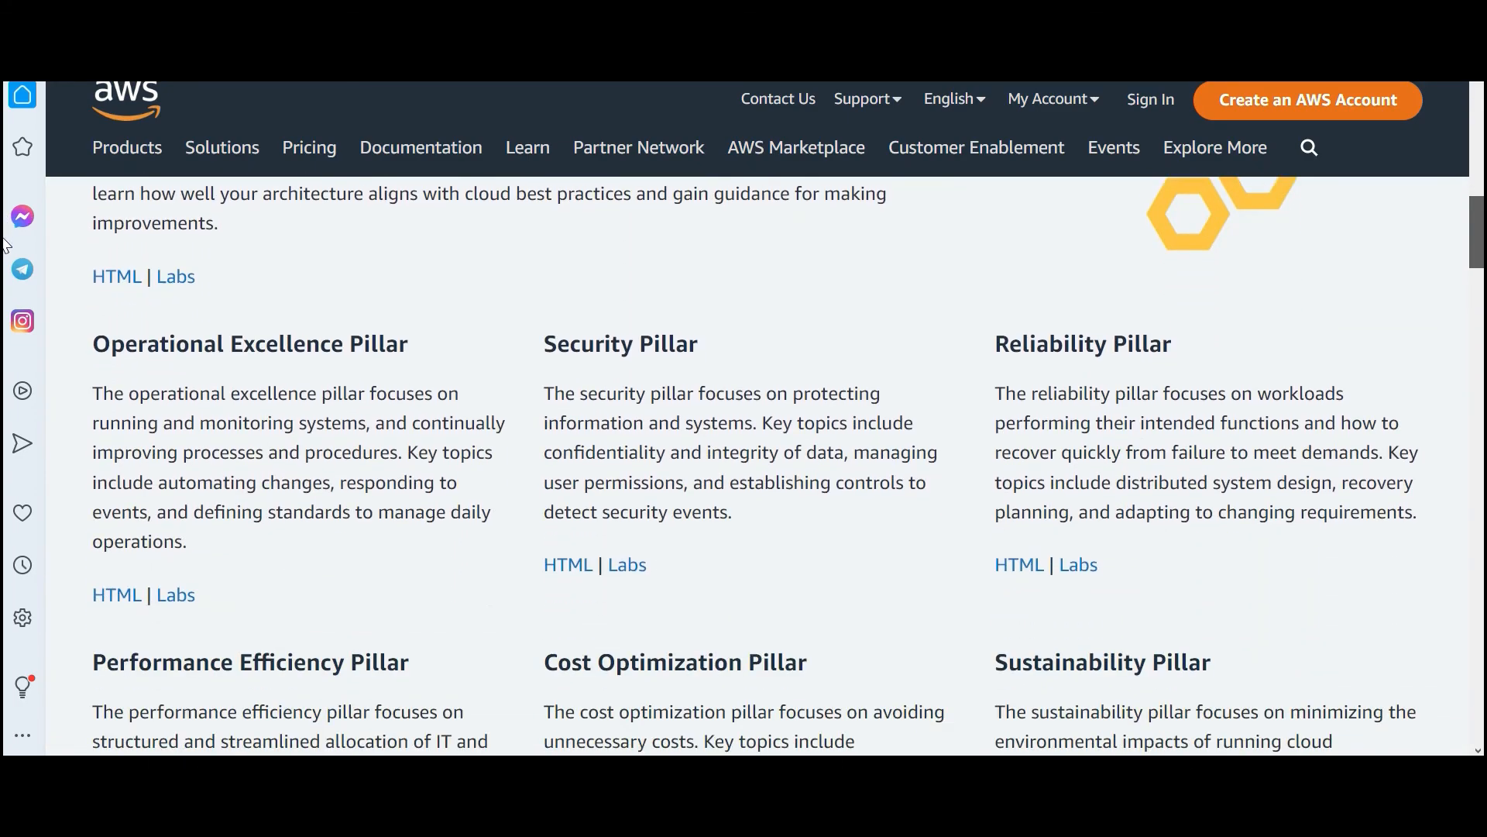
{"action": "scroll", "scroll_direction": "down", "scroll_amount": 3}
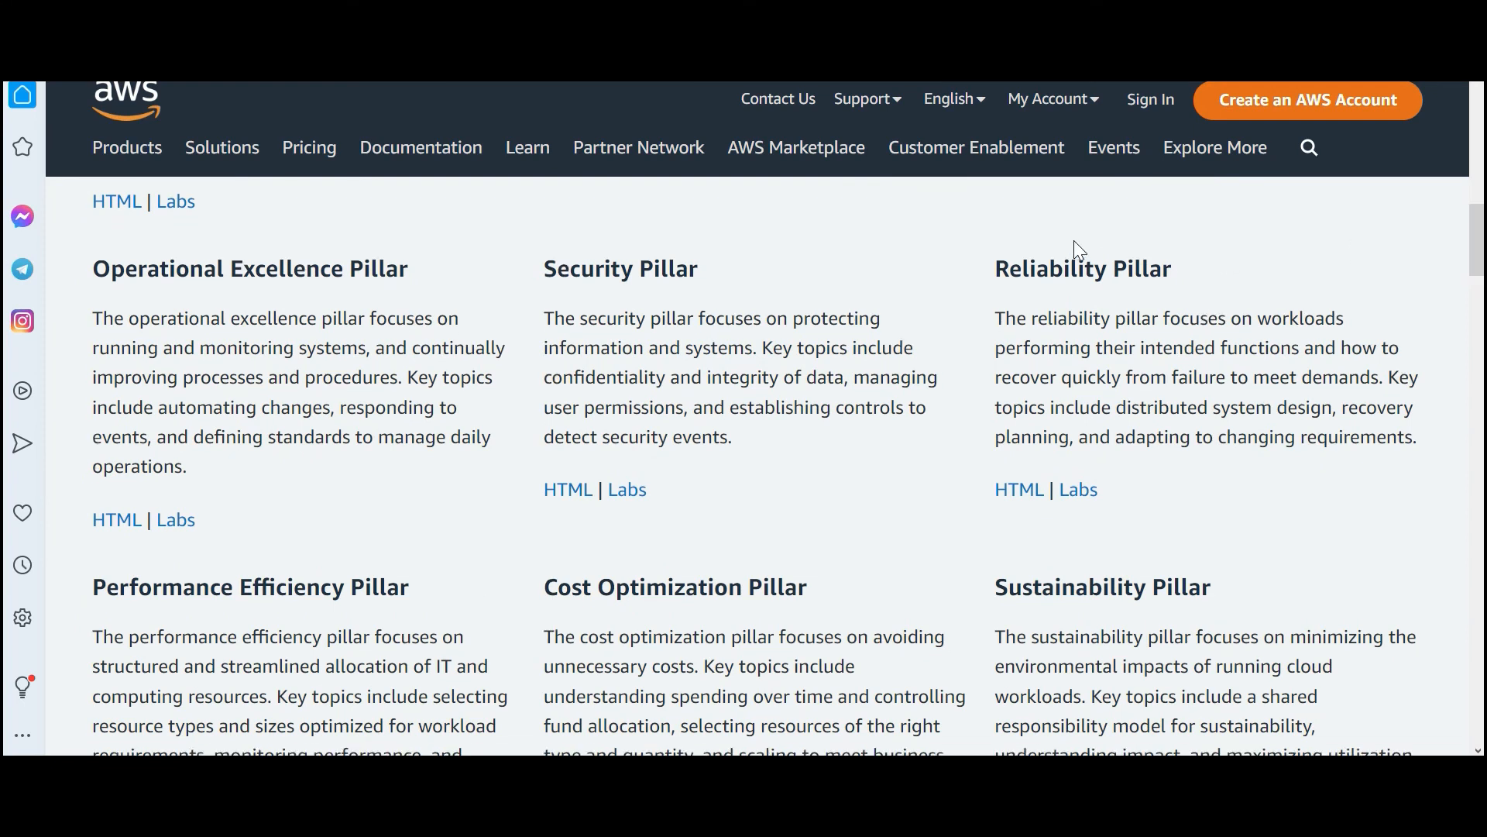
{"action": "double_click", "coordinate": [1041, 588]}
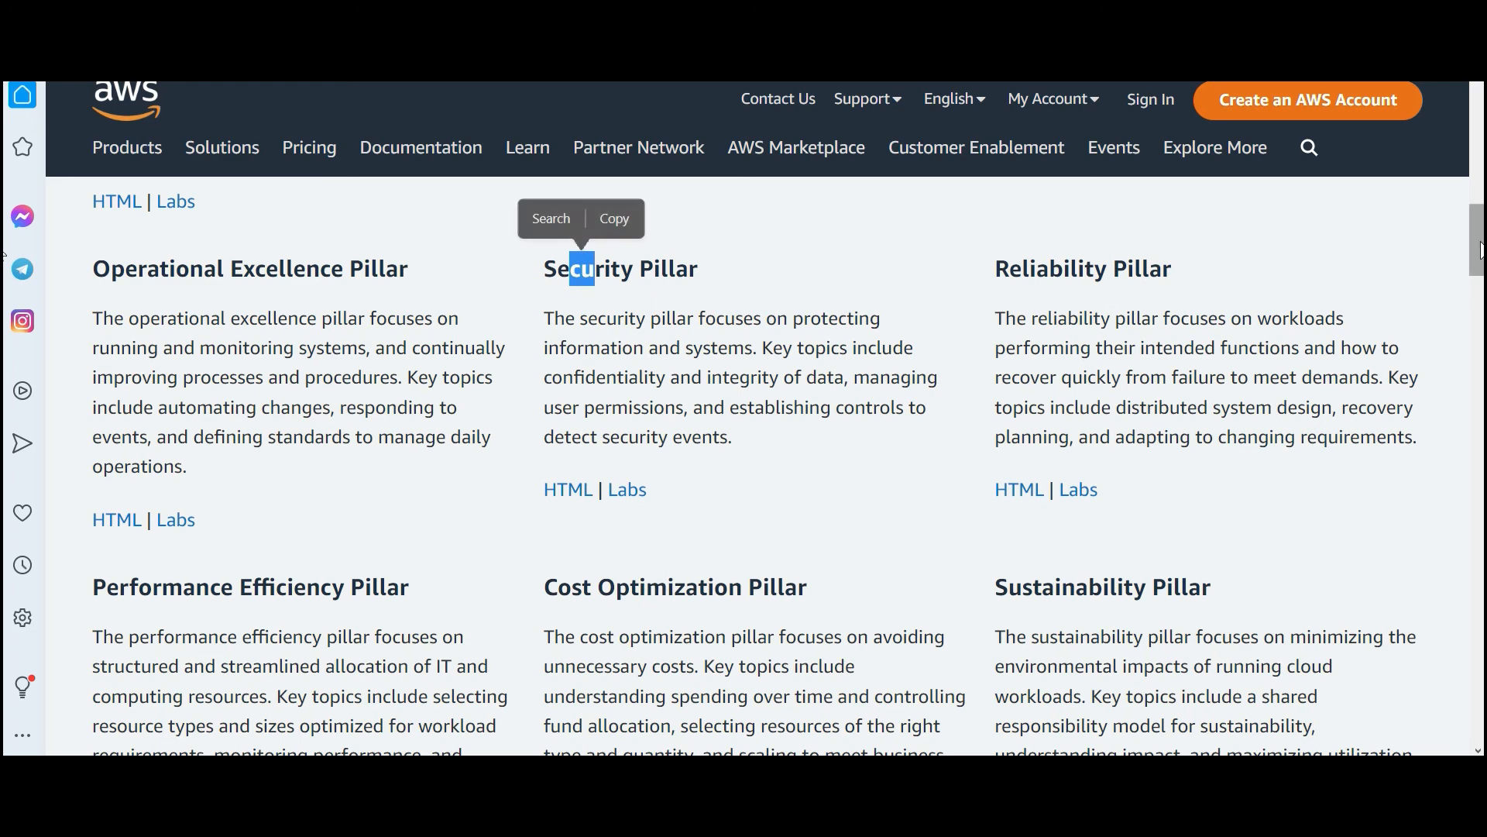
Scroll through the Lenses whitepapers and the operational readiness and disaster recovery Guidance papers
{"action": "scroll", "scroll_direction": "down", "scroll_amount": 3}
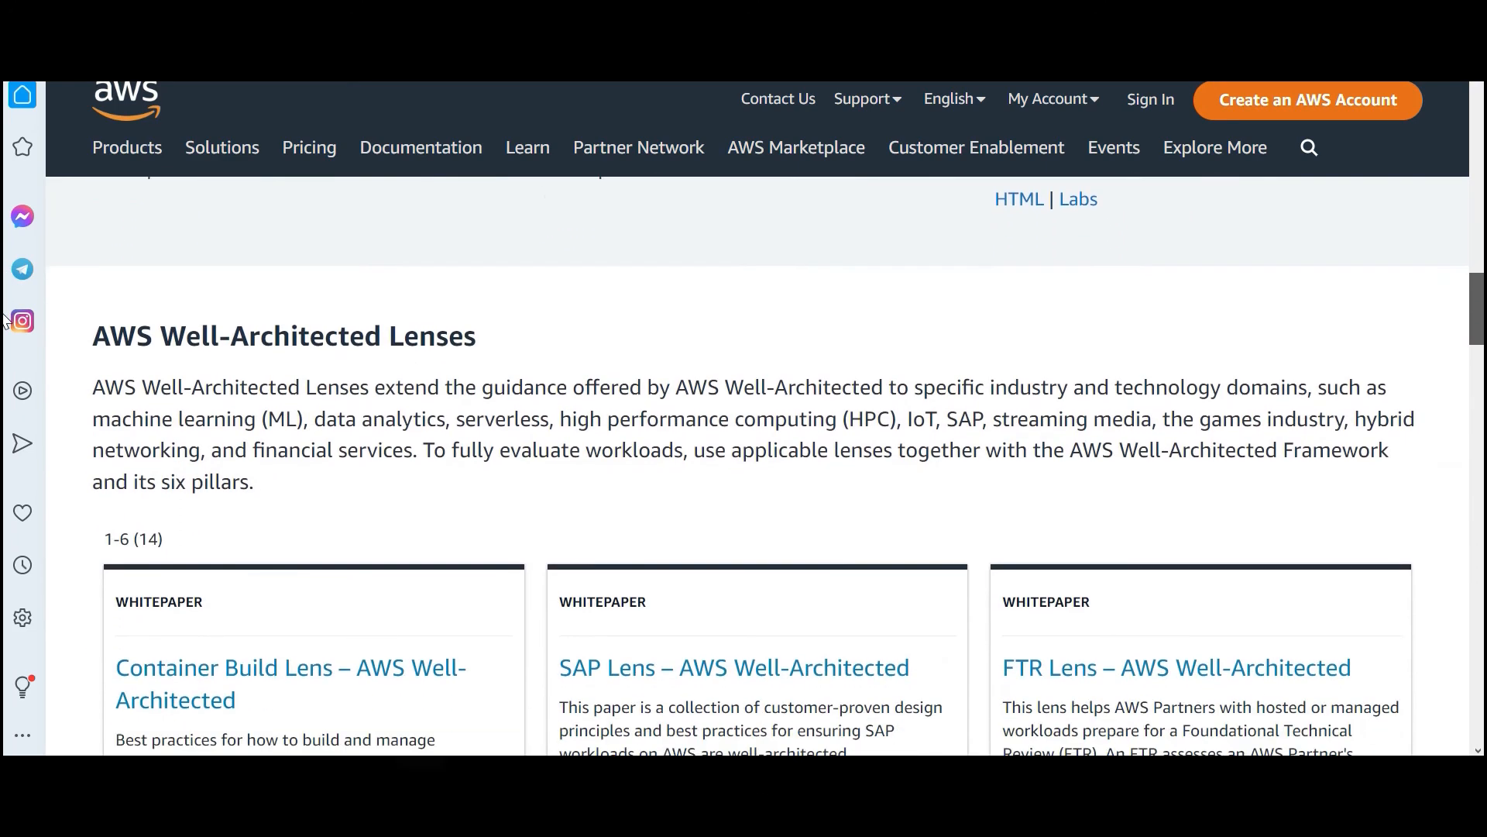
{"action": "scroll", "scroll_direction": "down", "scroll_amount": 3}
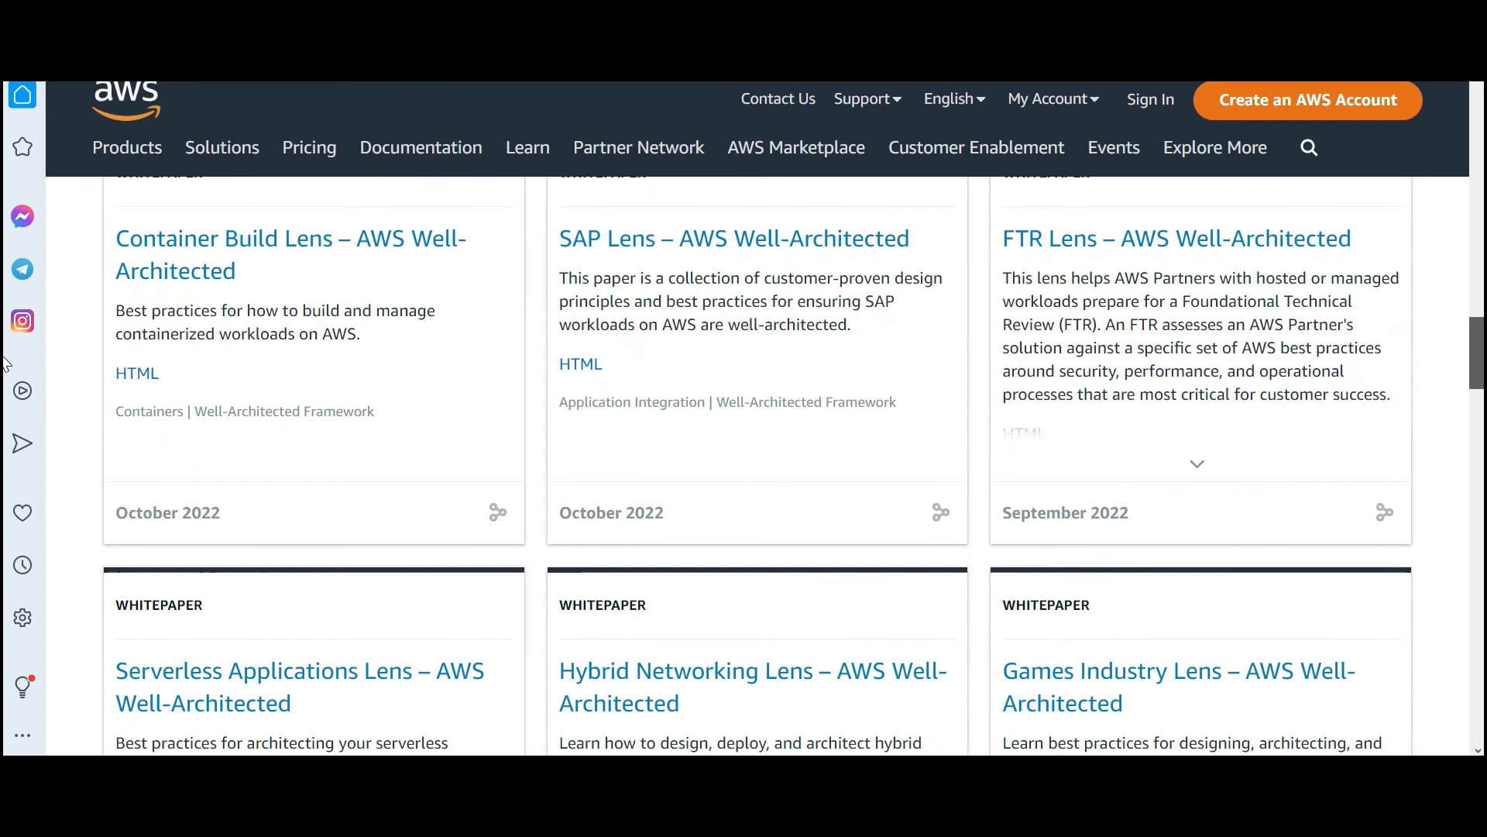
{"action": "scroll", "scroll_direction": "down", "scroll_amount": 3}
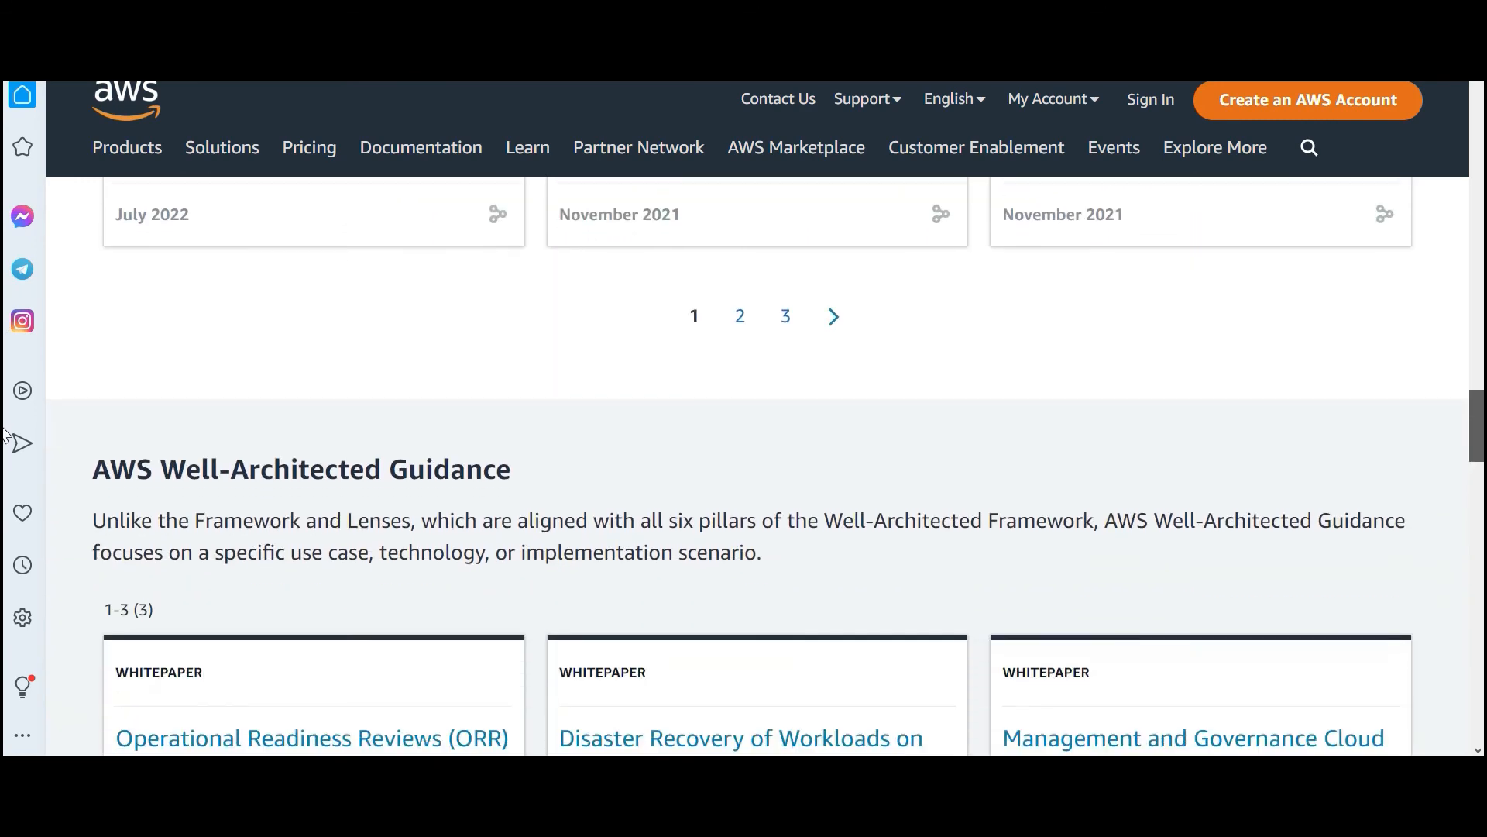
{"action": "scroll", "scroll_direction": "down", "scroll_amount": 3}
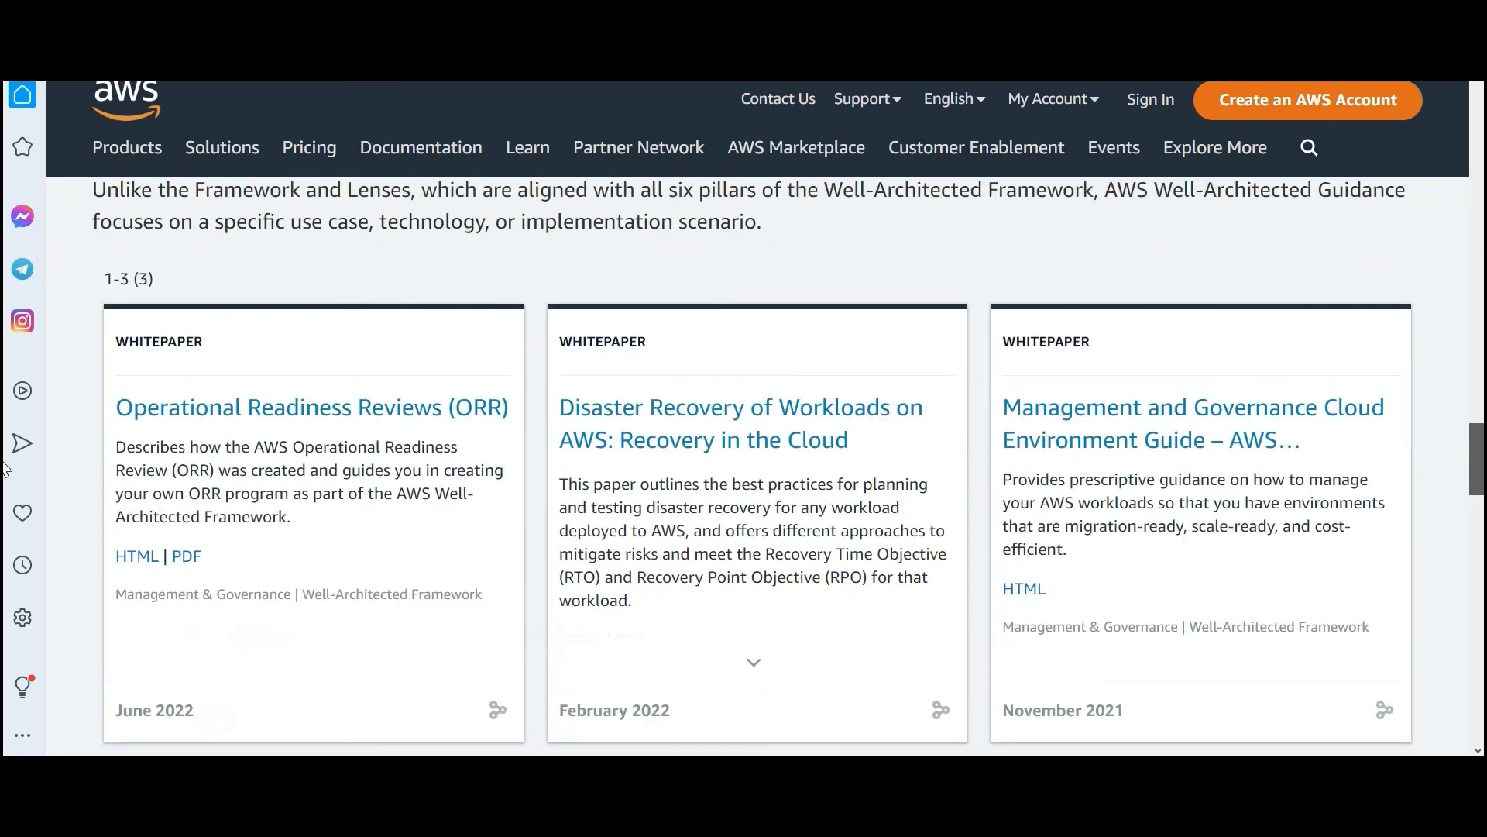
{"action": "scroll", "scroll_direction": "down", "scroll_amount": 3}
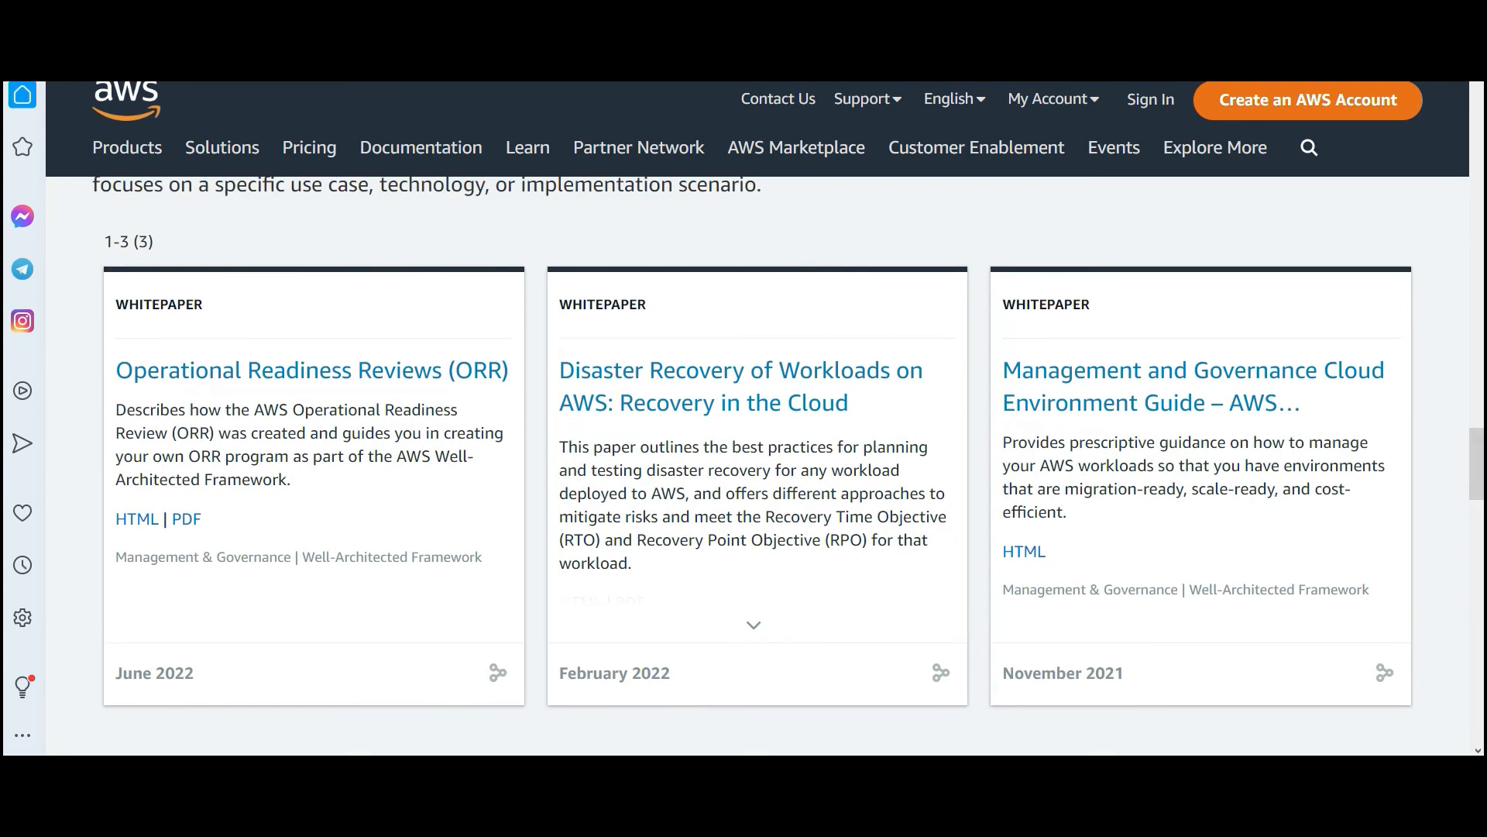